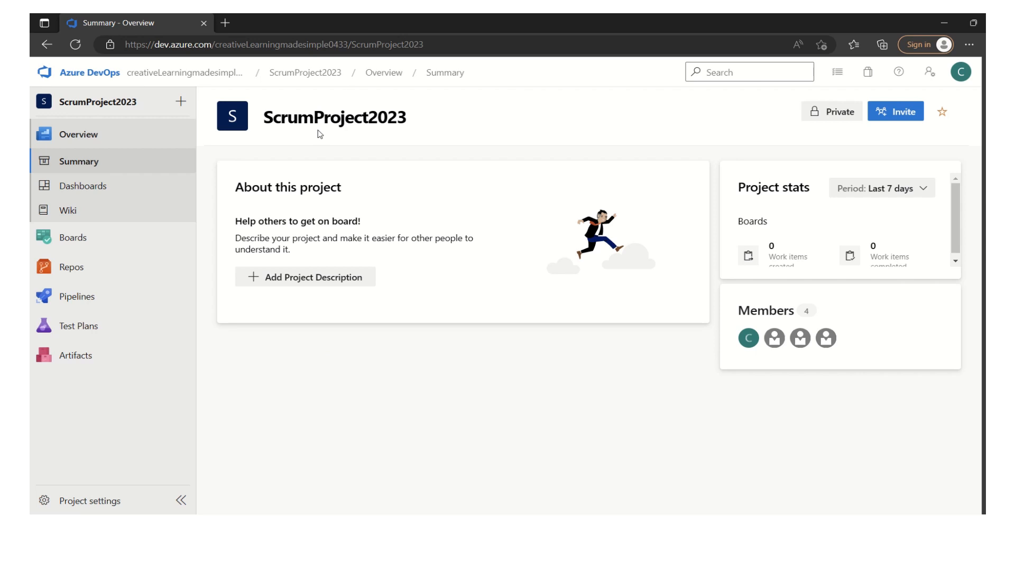
mouse_move(407, 136)
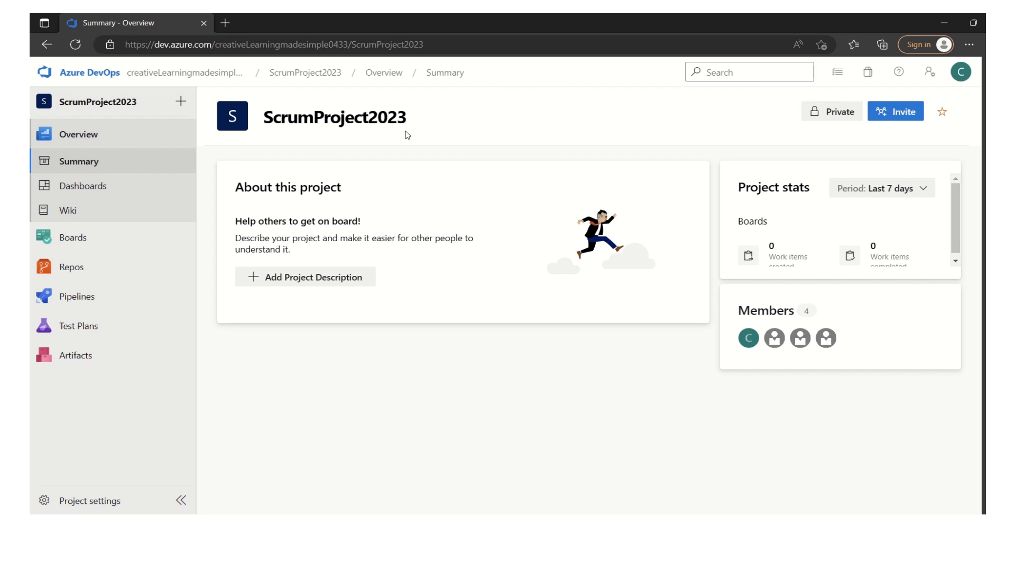
mouse_move(445, 270)
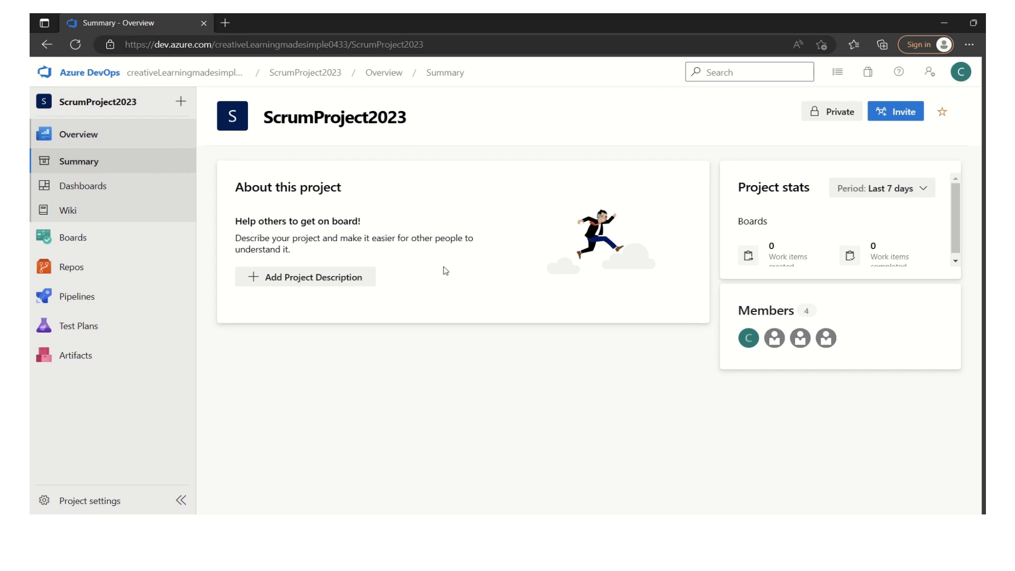
mouse_move(79, 134)
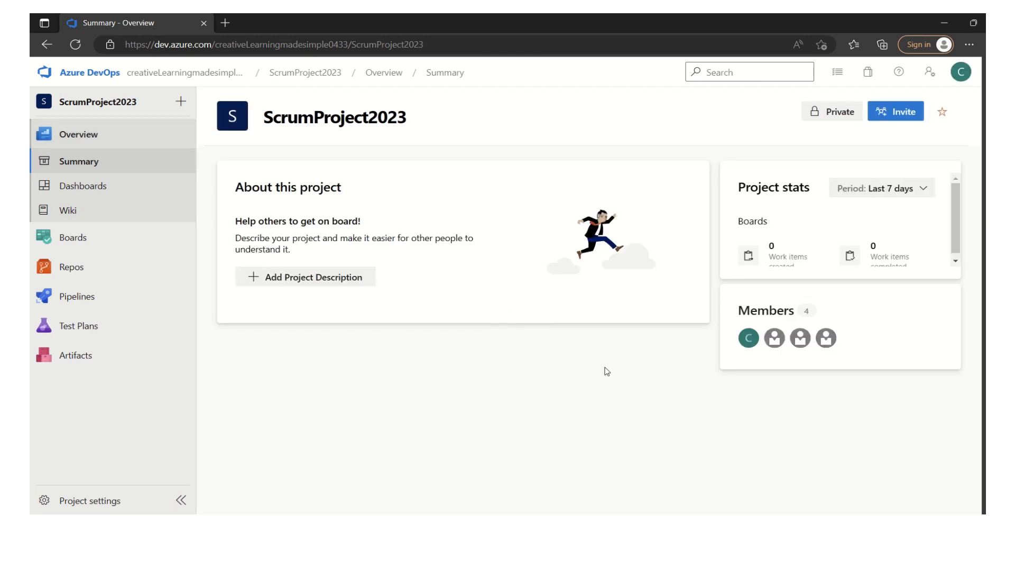
mouse_move(403, 274)
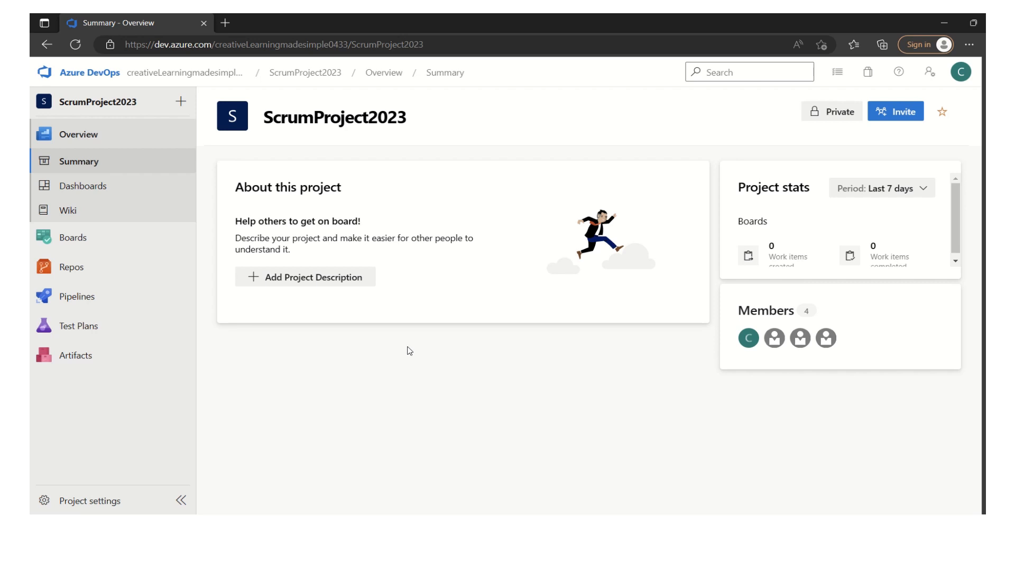
mouse_move(412, 353)
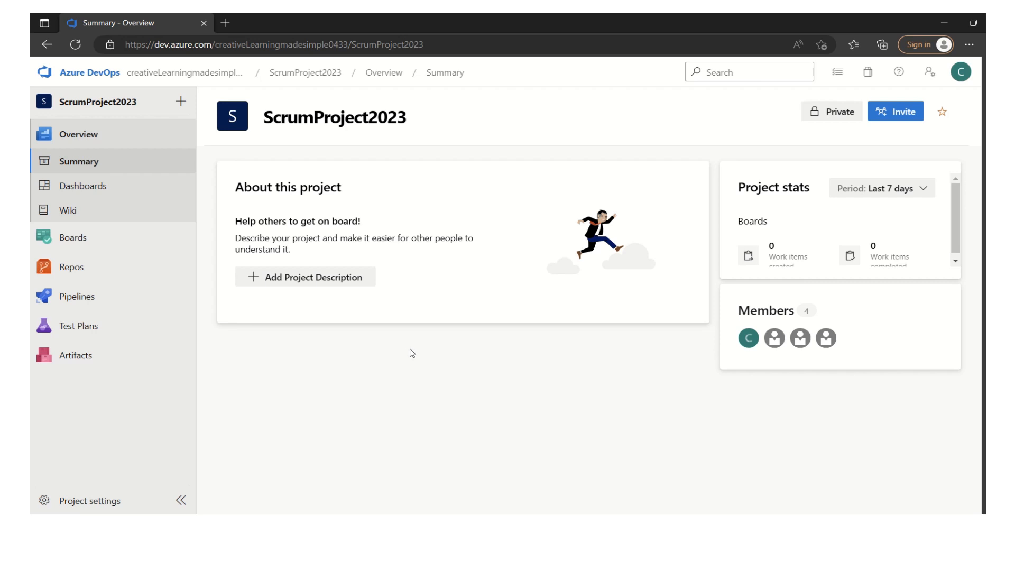
Open the Sprint 2 backlog via Boards > Sprints and collapse the left navigation pane.
click(72, 237)
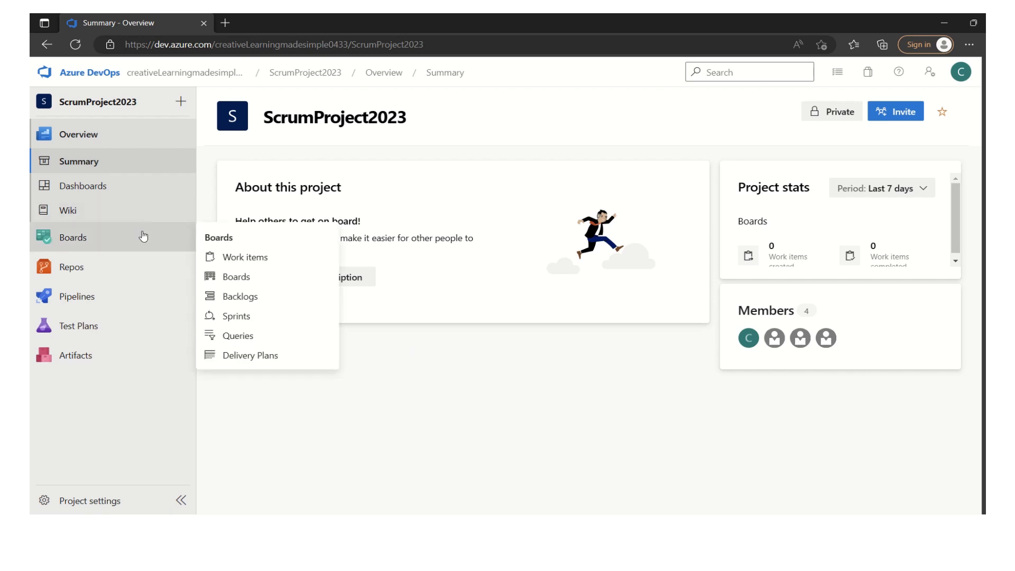
mouse_move(247, 257)
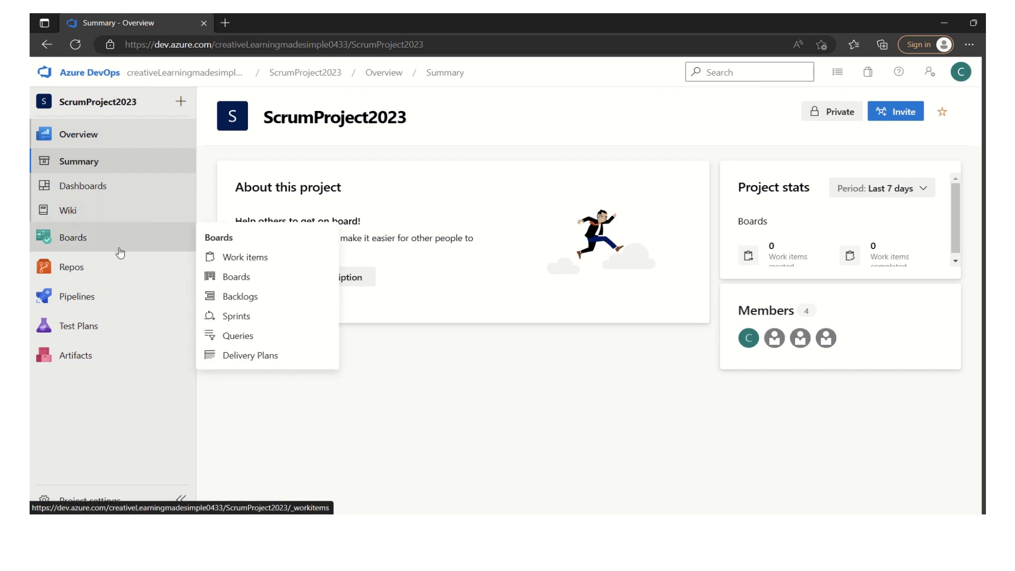
mouse_move(99, 245)
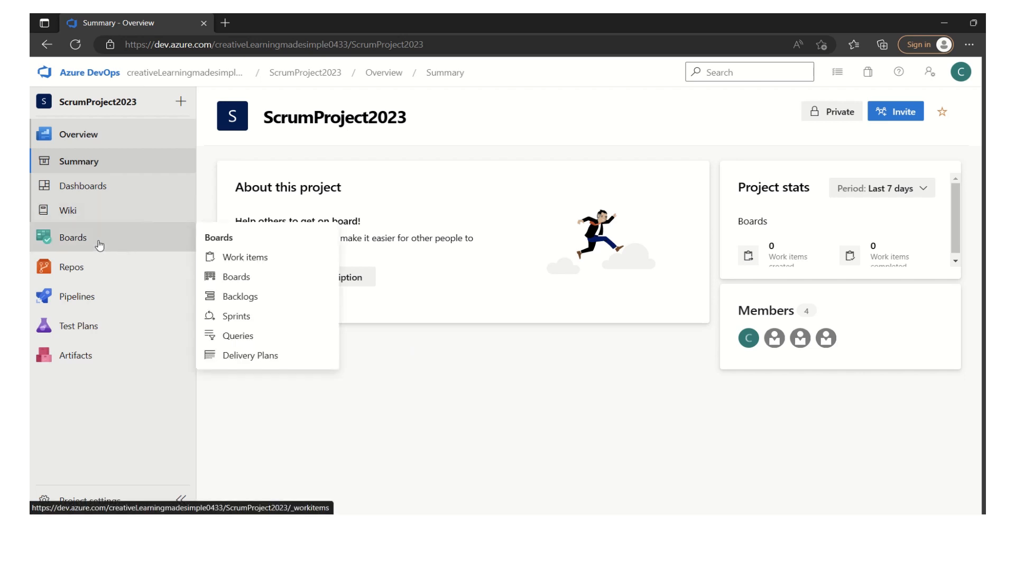
mouse_move(238, 317)
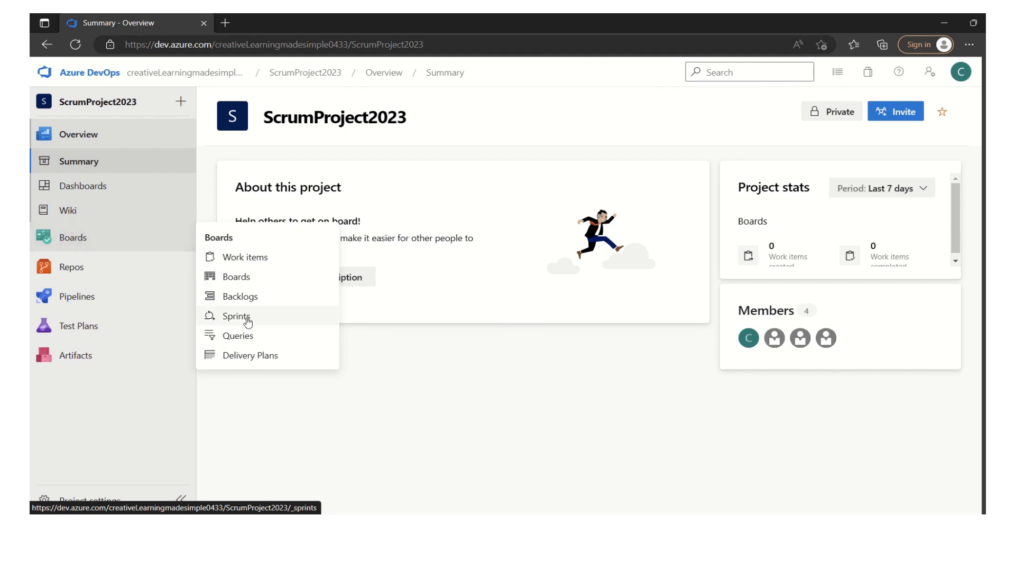
click(237, 316)
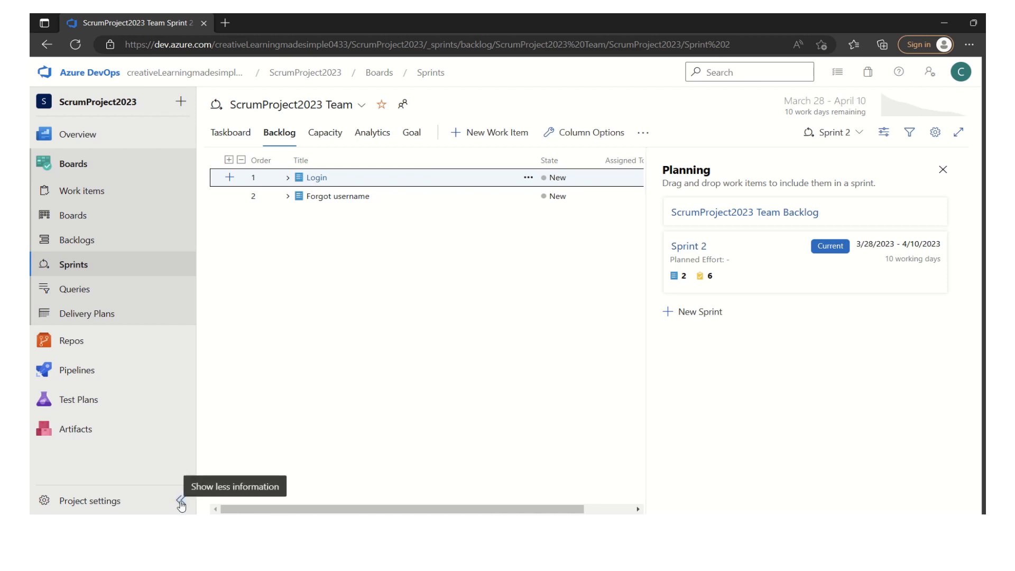
click(182, 501)
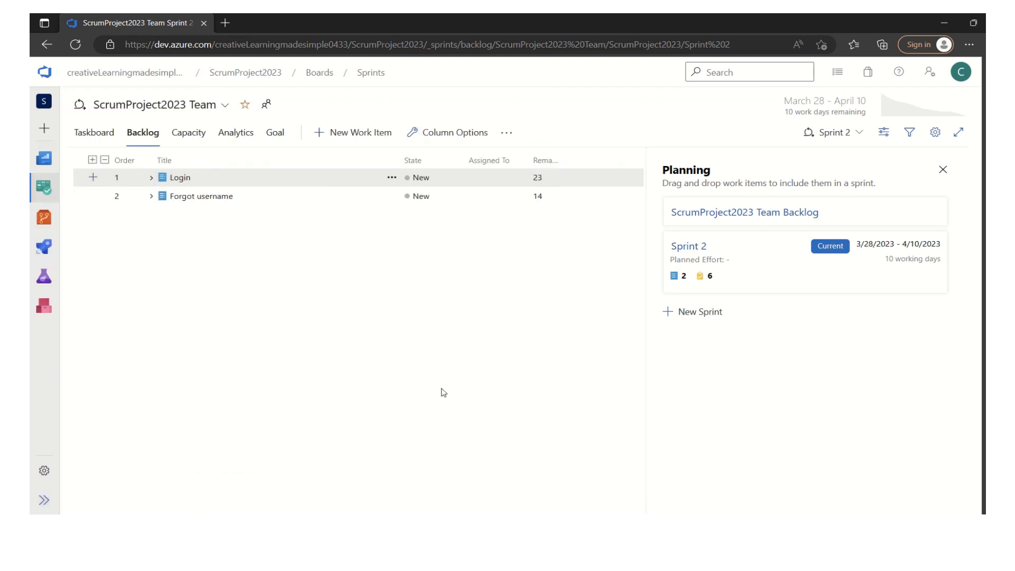
mouse_move(526, 361)
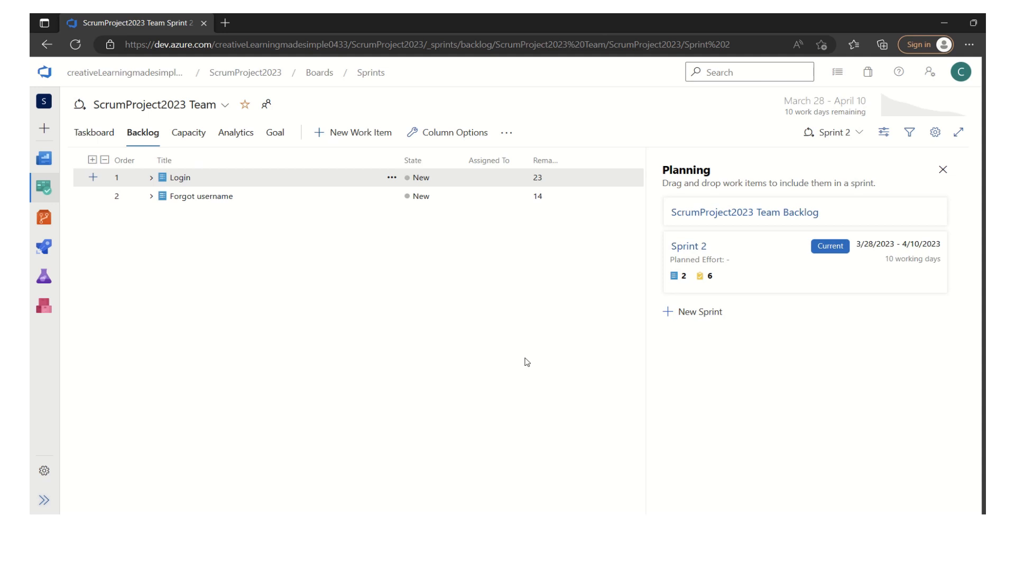
mouse_move(810, 375)
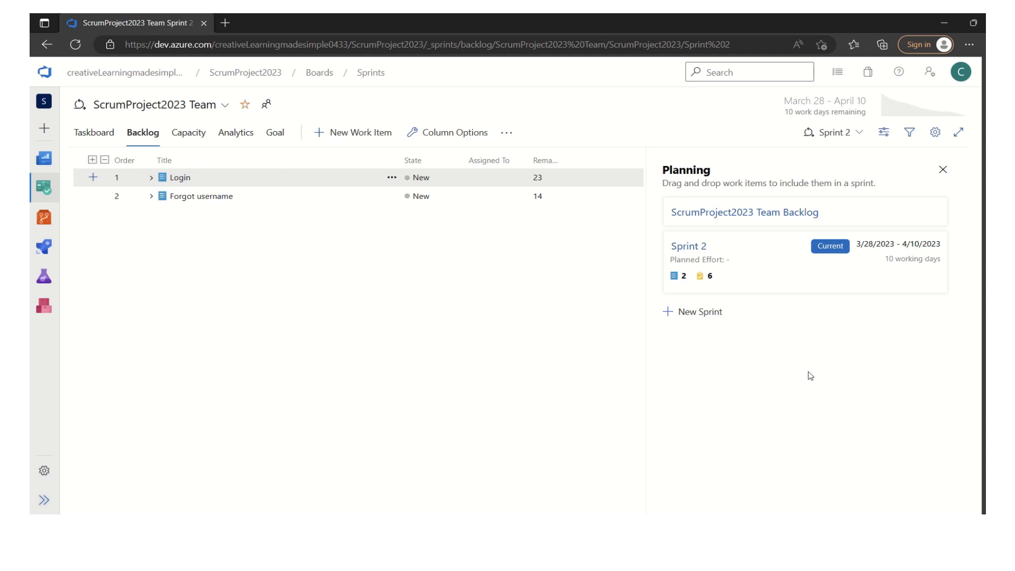
mouse_move(872, 256)
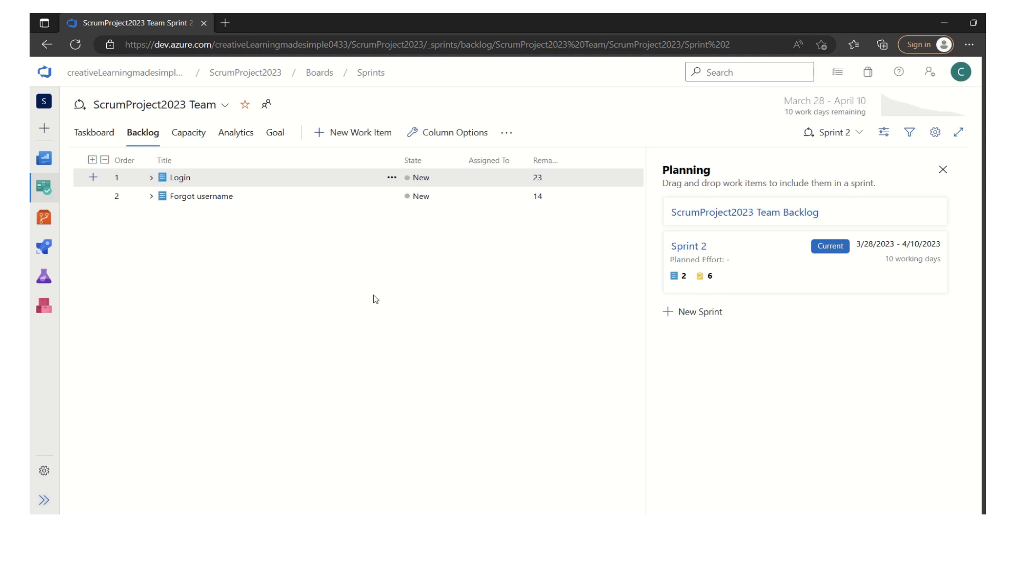
click(188, 132)
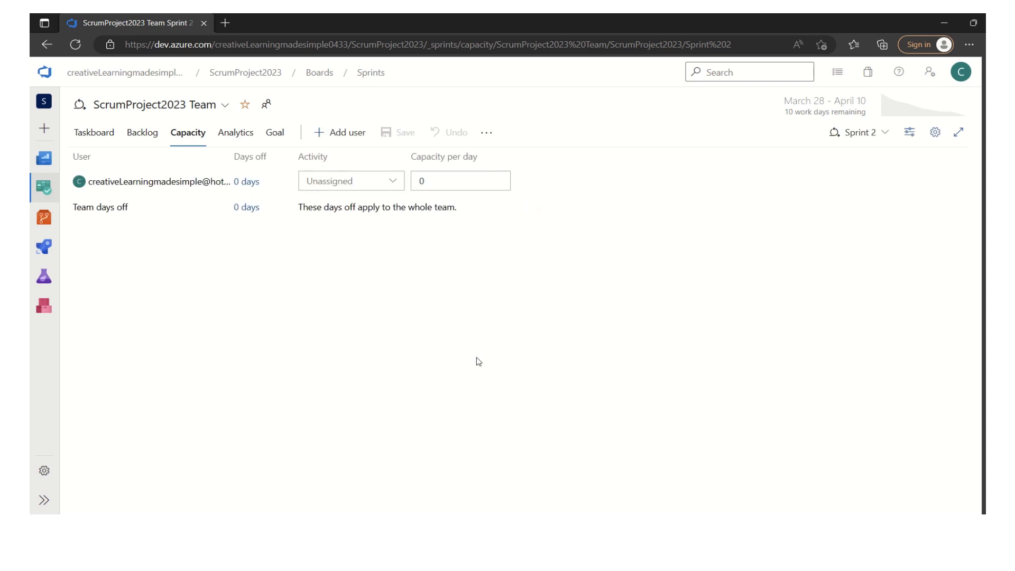
mouse_move(178, 199)
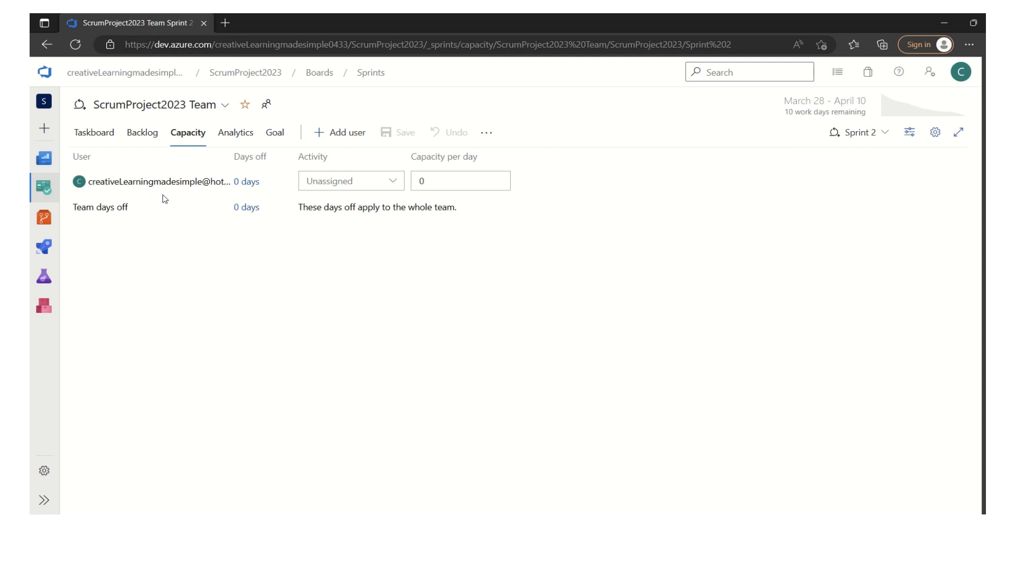
mouse_move(434, 260)
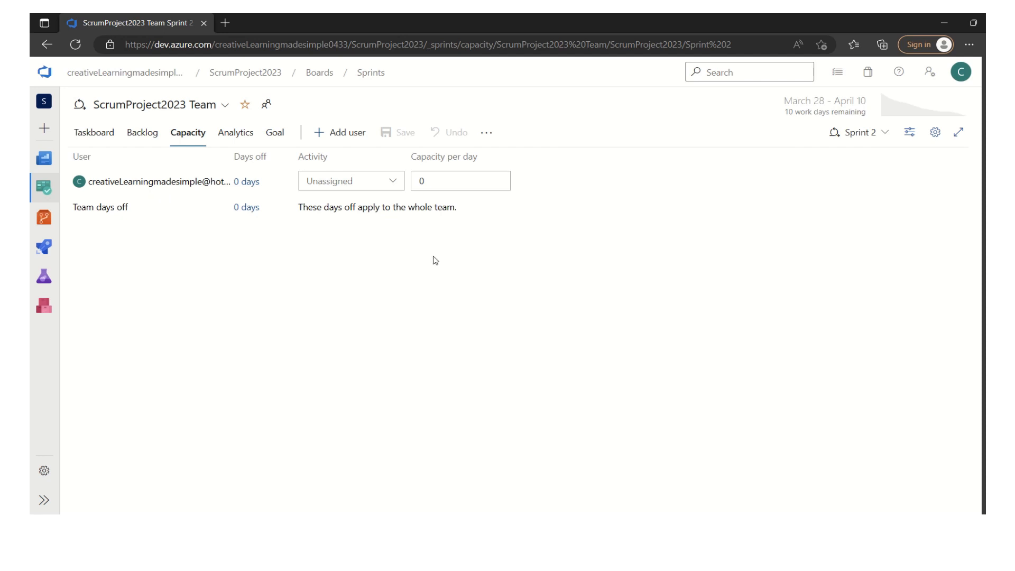
mouse_move(432, 251)
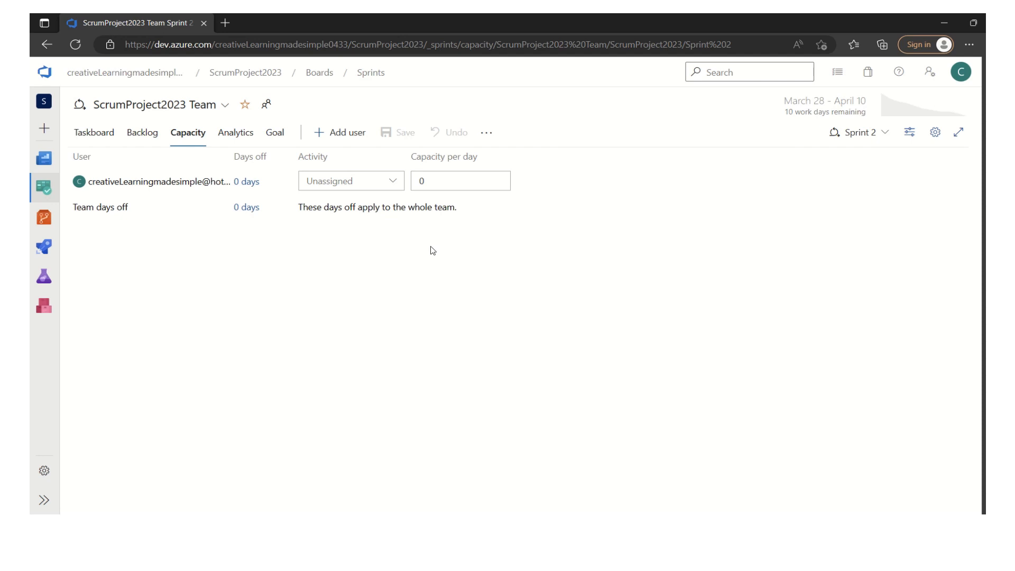
click(340, 132)
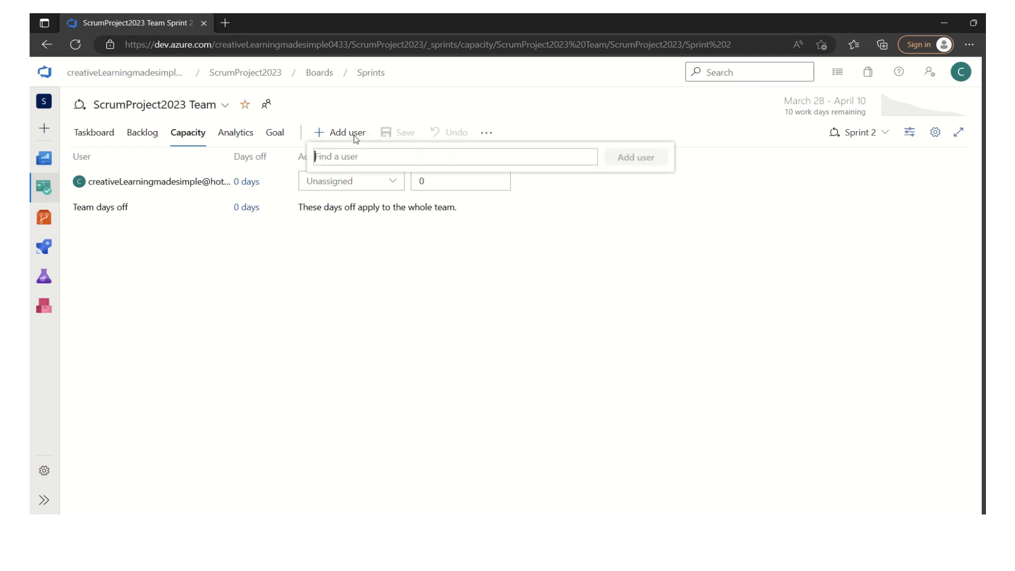
text(aneel)
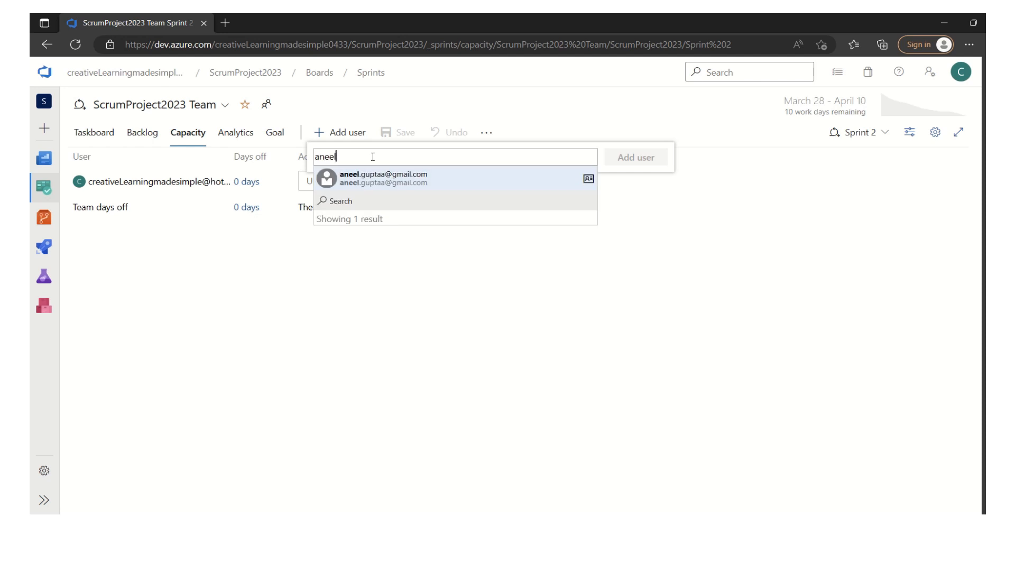
click(384, 179)
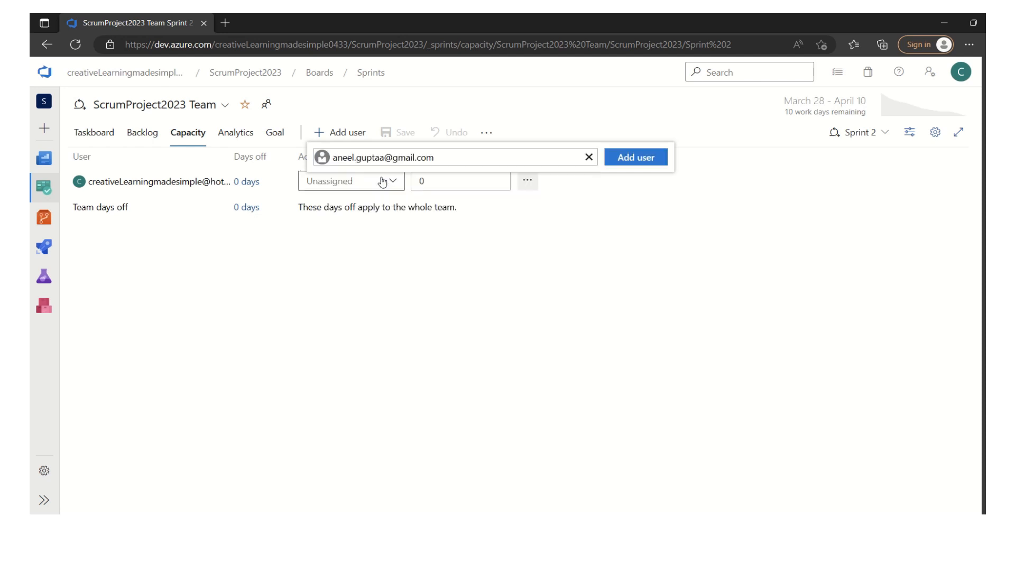
click(635, 157)
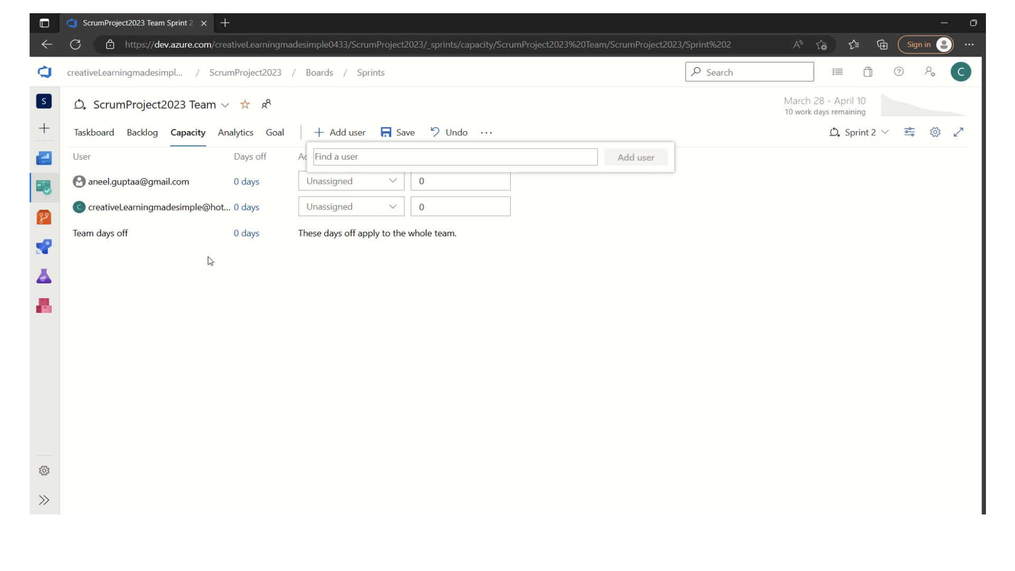
mouse_move(211, 248)
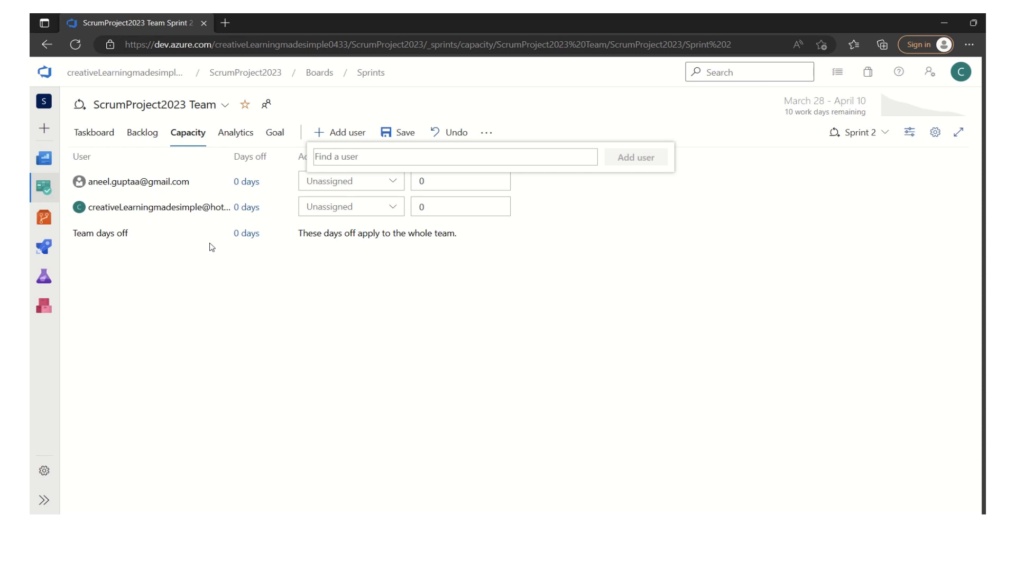
mouse_move(286, 275)
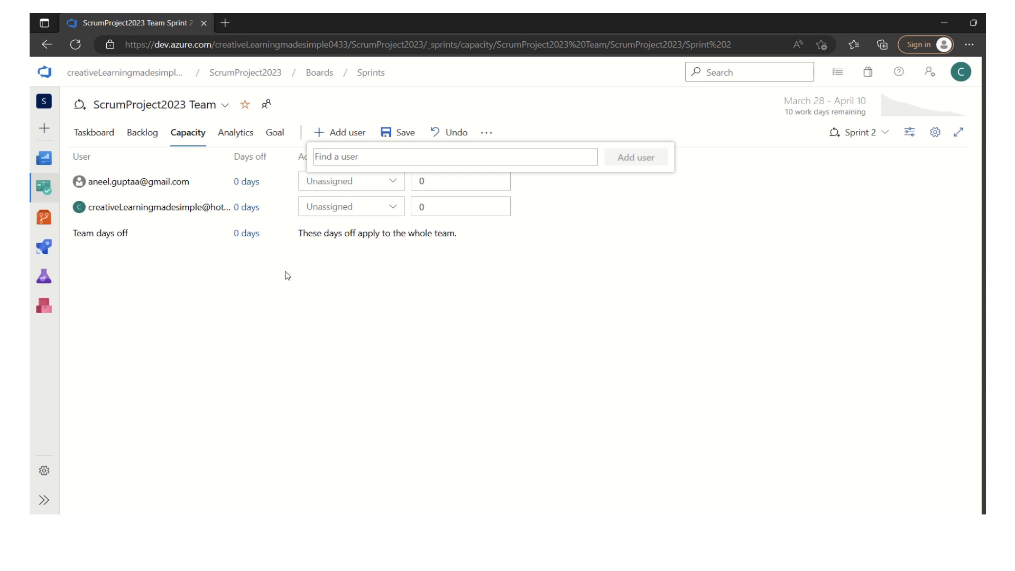
mouse_move(305, 297)
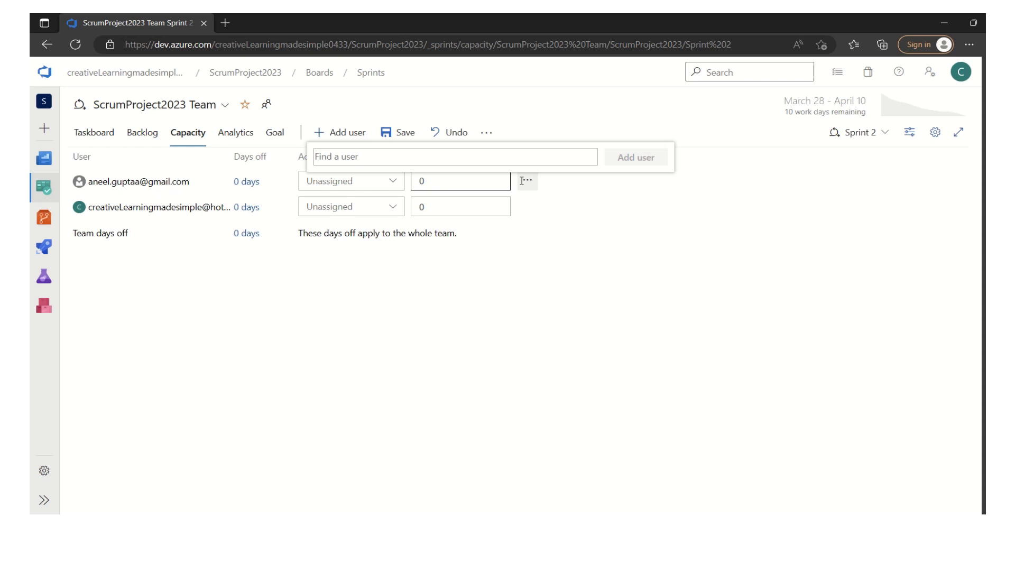
Remove the extra member, then add all team members to the capacity list.
click(607, 268)
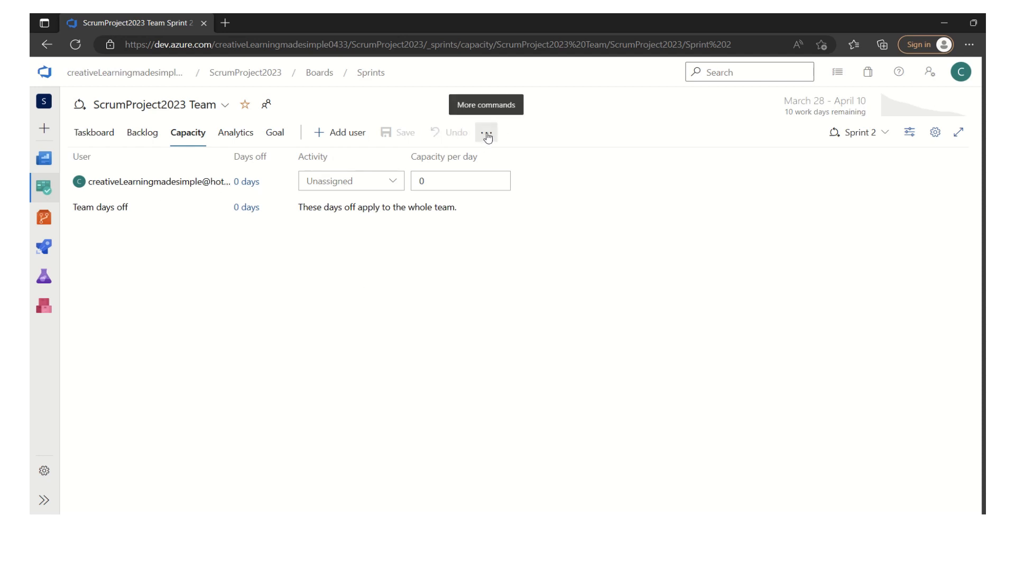
click(486, 132)
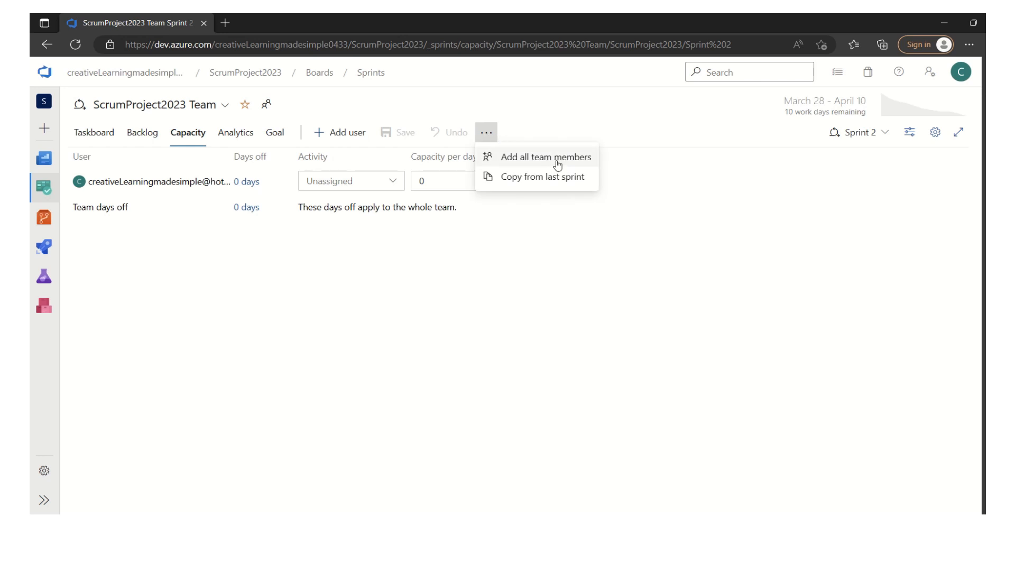
click(545, 156)
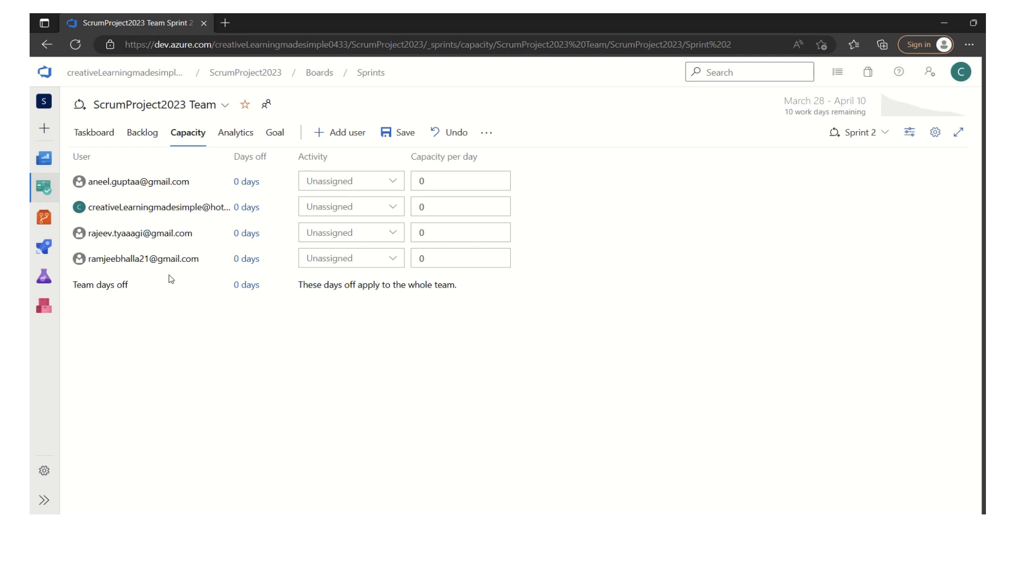
mouse_move(175, 280)
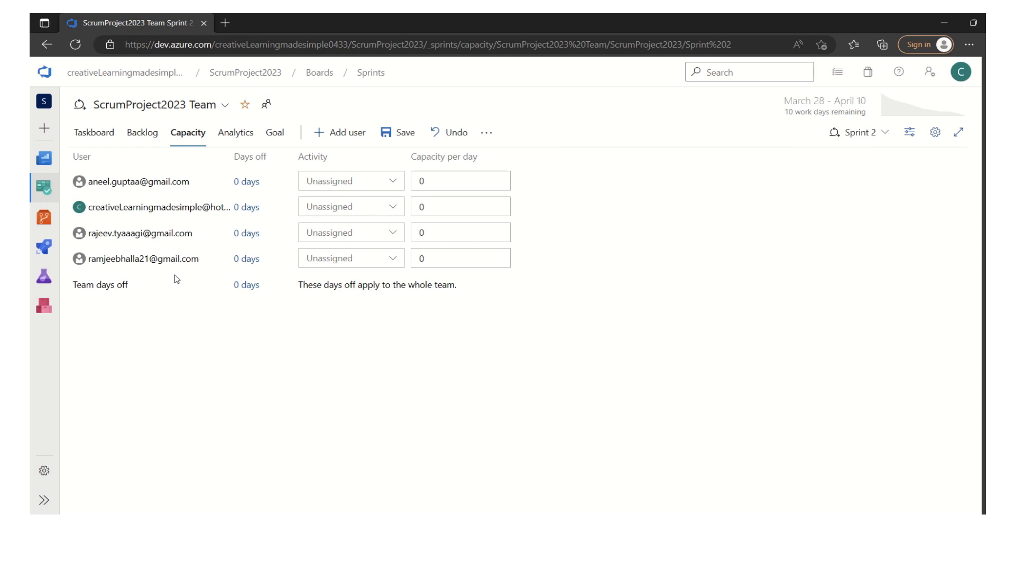
mouse_move(201, 266)
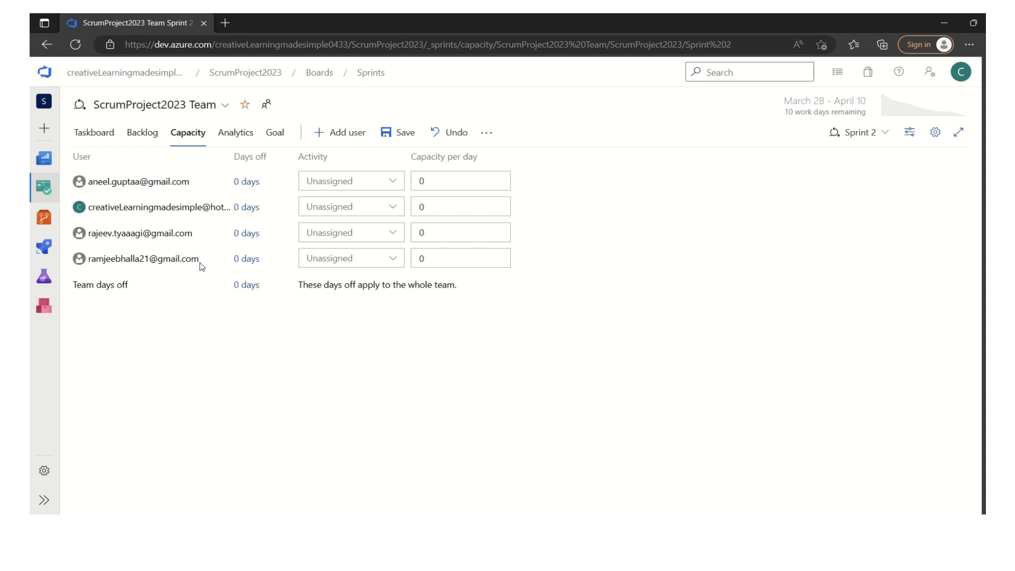
Enter a capacity per day of 6 hours for the team members.
click(459, 181)
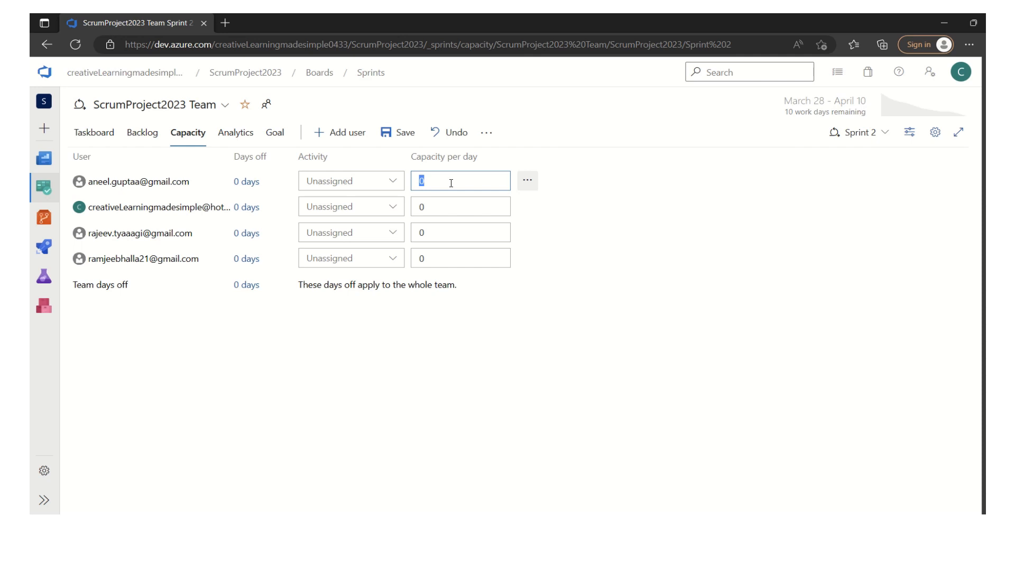
text(6)
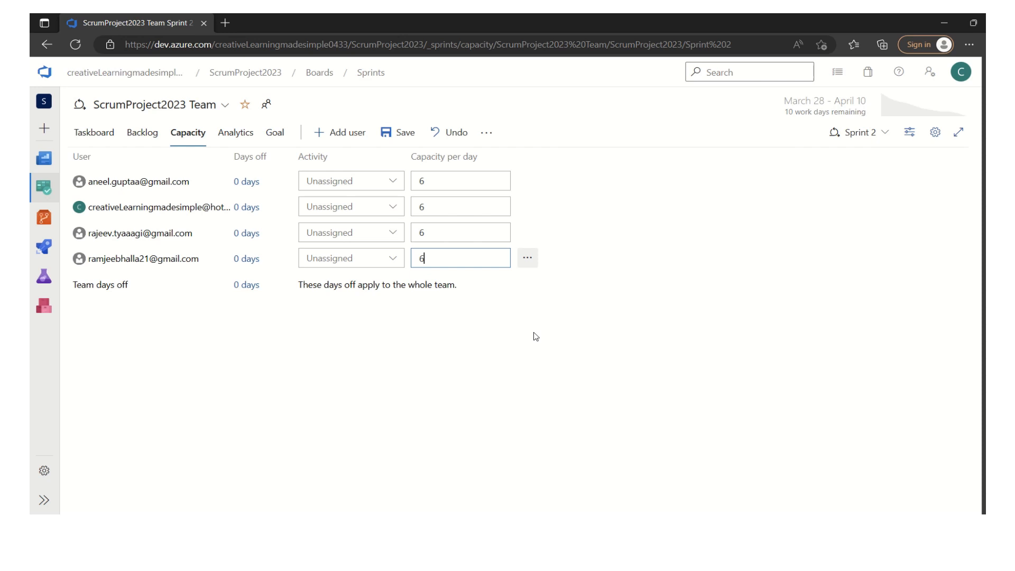
mouse_move(523, 368)
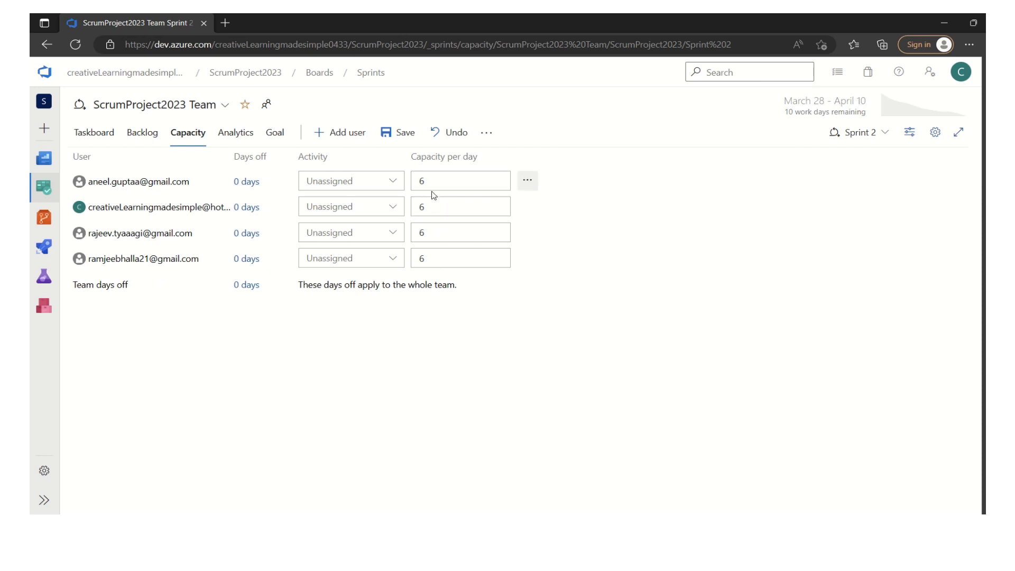
click(460, 257)
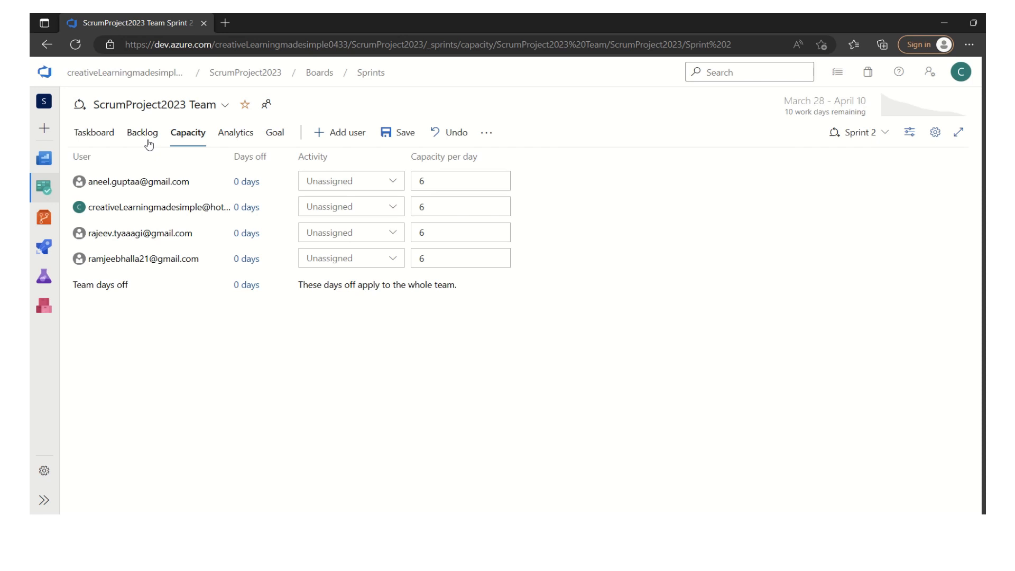
mouse_move(432, 199)
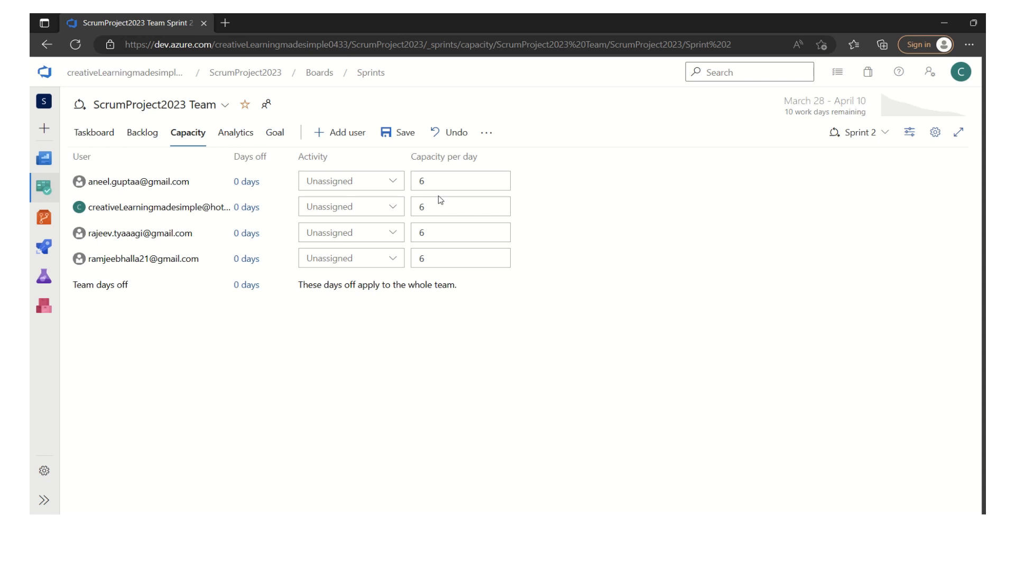
mouse_move(408, 168)
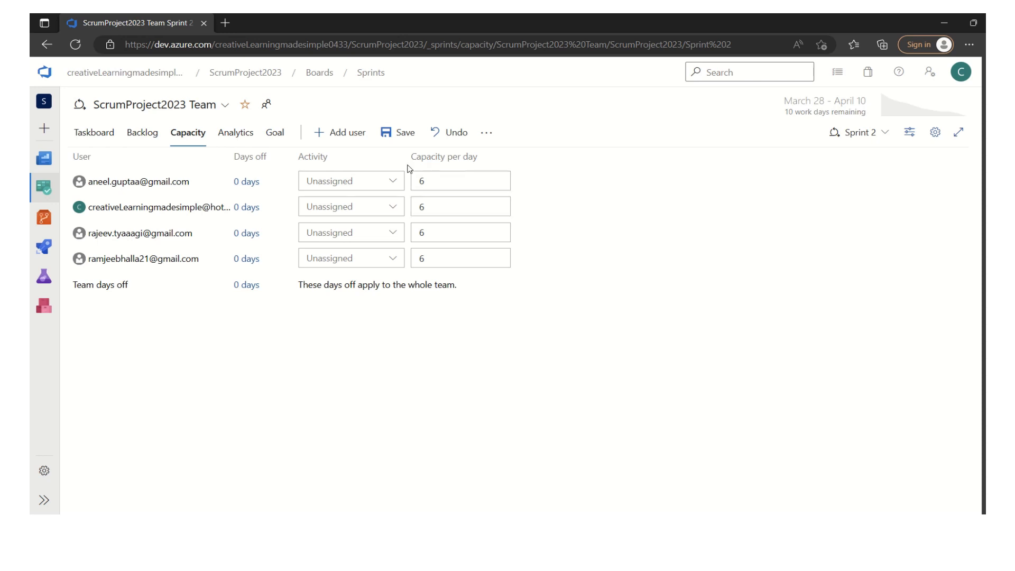
mouse_move(461, 292)
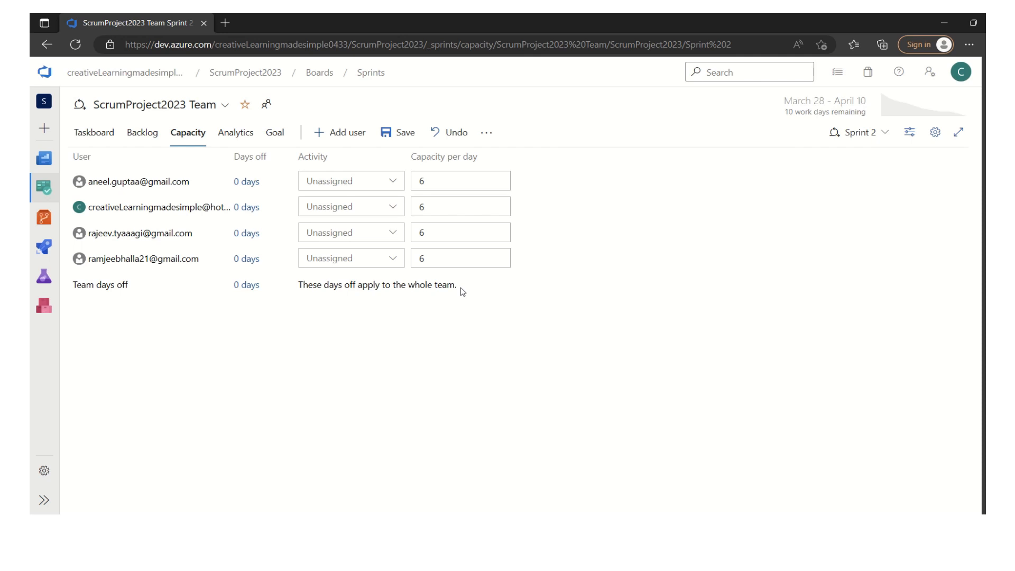
mouse_move(439, 302)
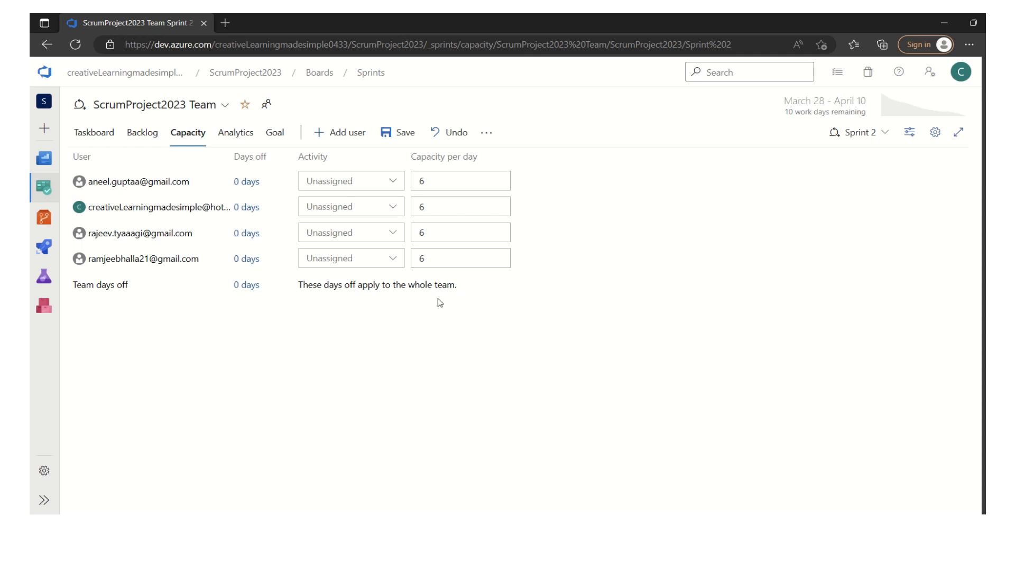
click(459, 181)
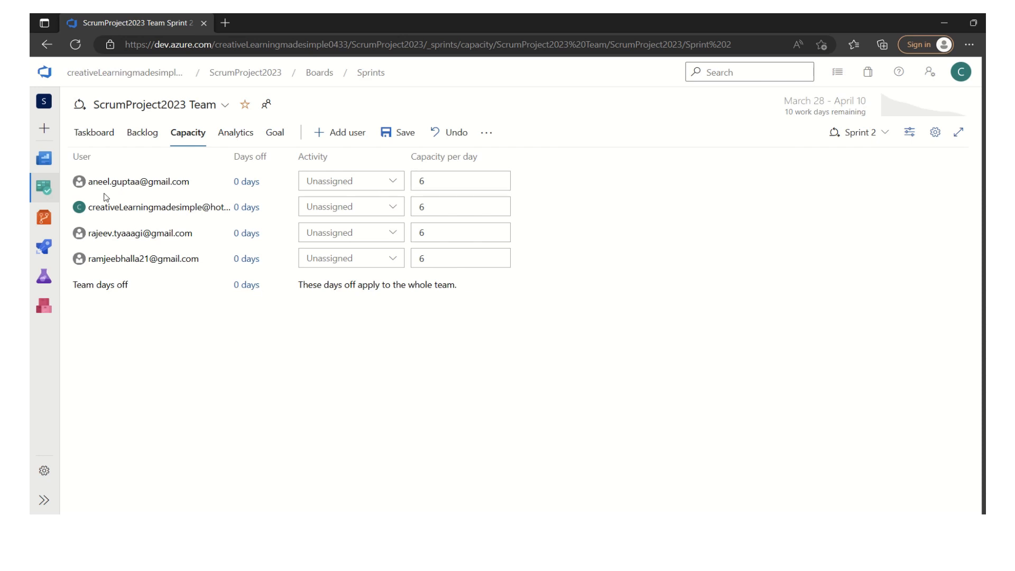
click(246, 181)
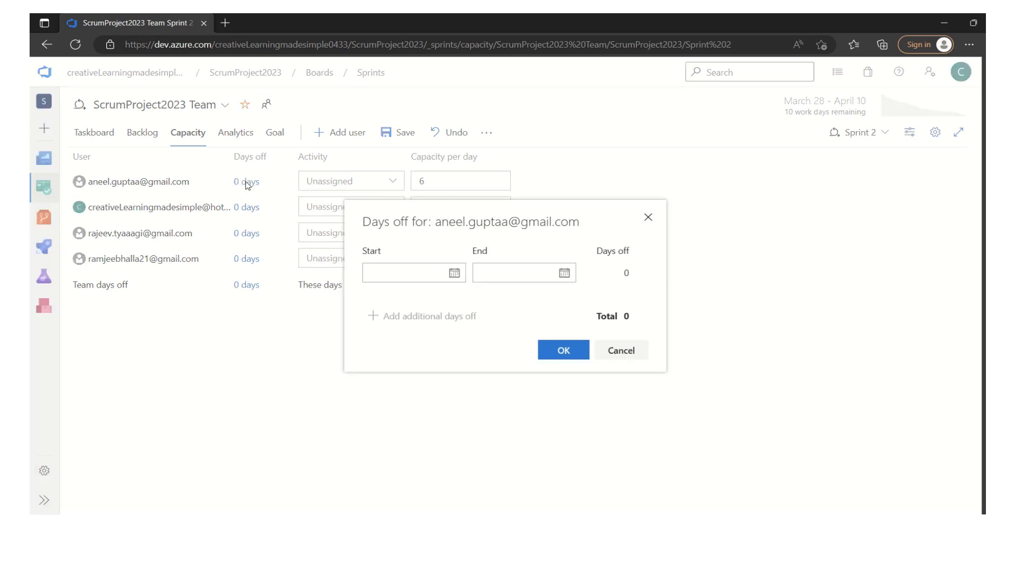
click(455, 273)
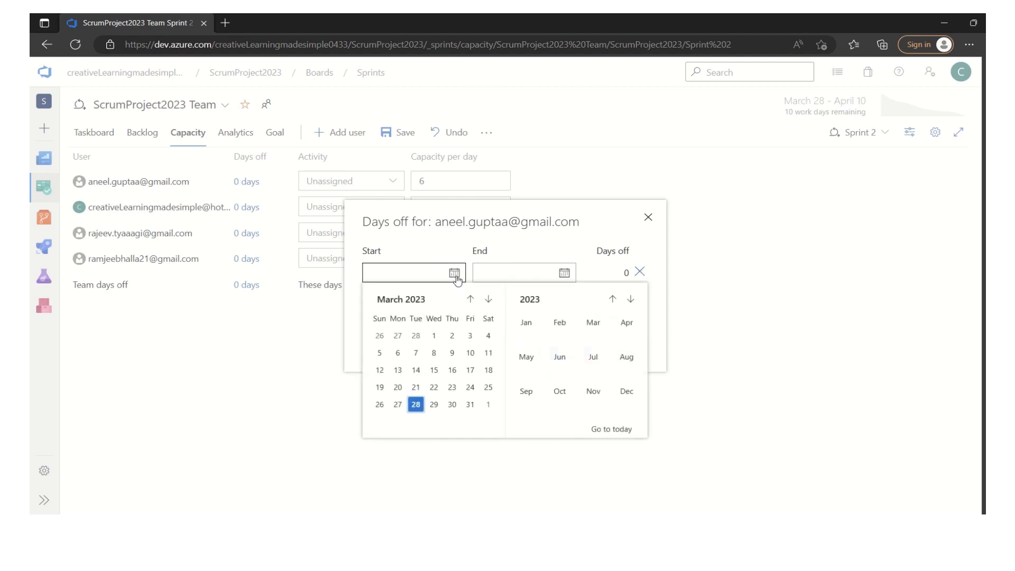
mouse_move(452, 405)
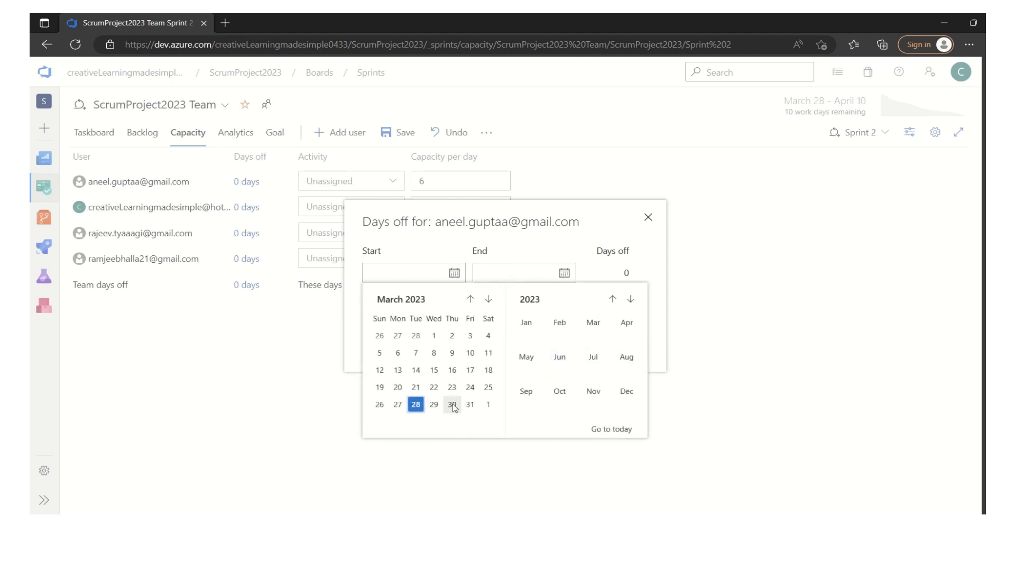
click(453, 404)
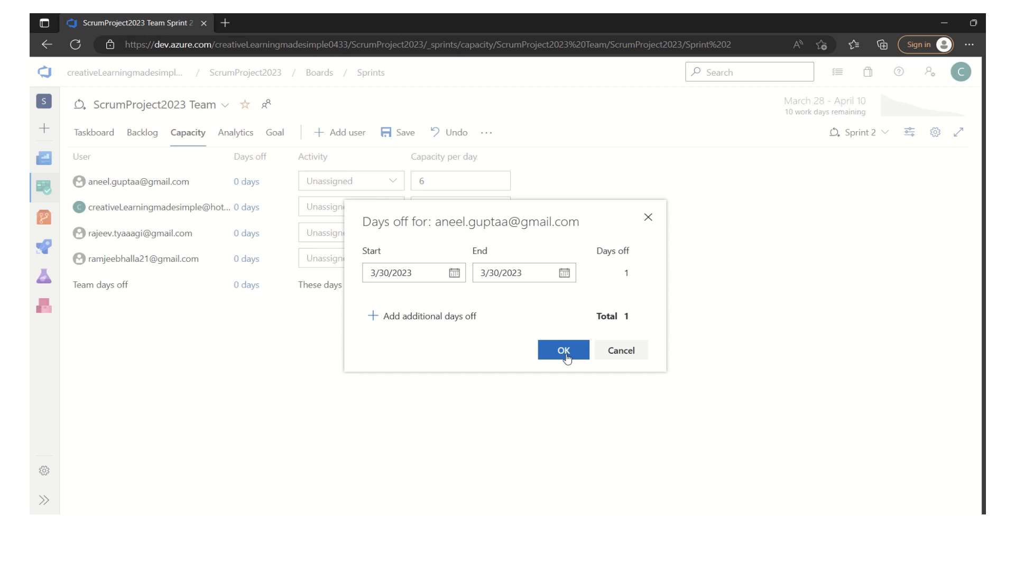
click(563, 349)
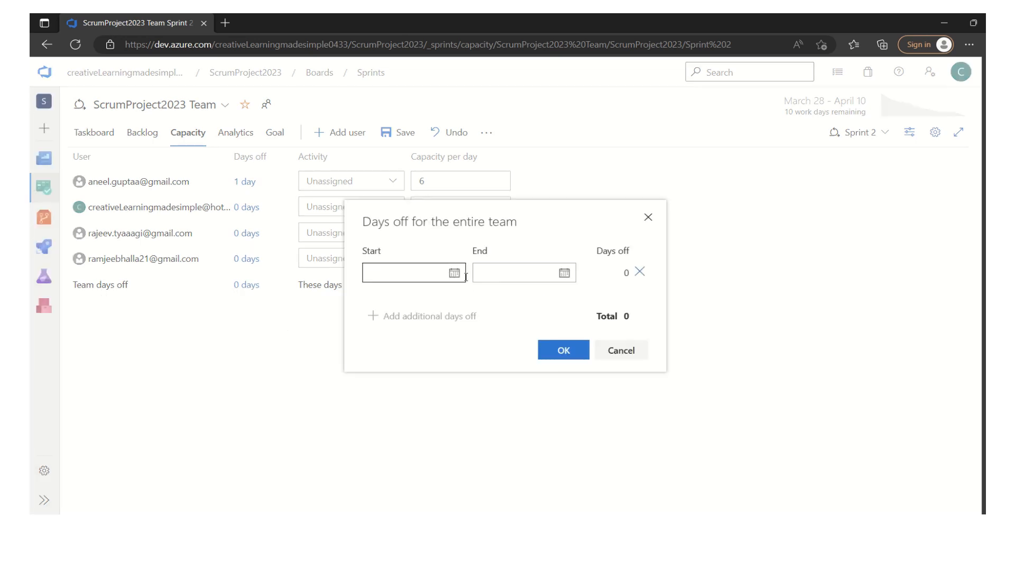
Set 4/3/2023 as the day off for the entire team.
click(455, 272)
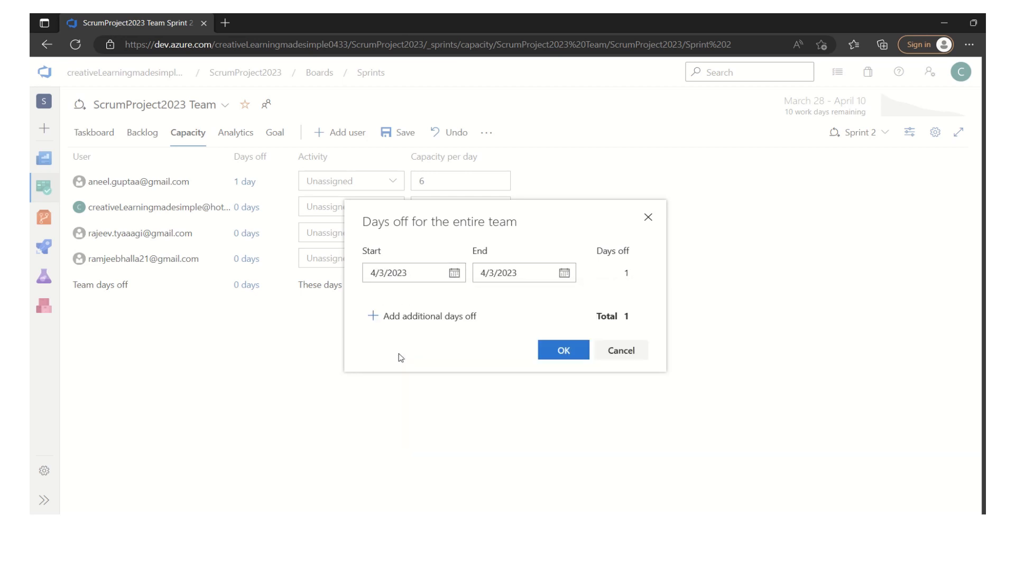
click(562, 350)
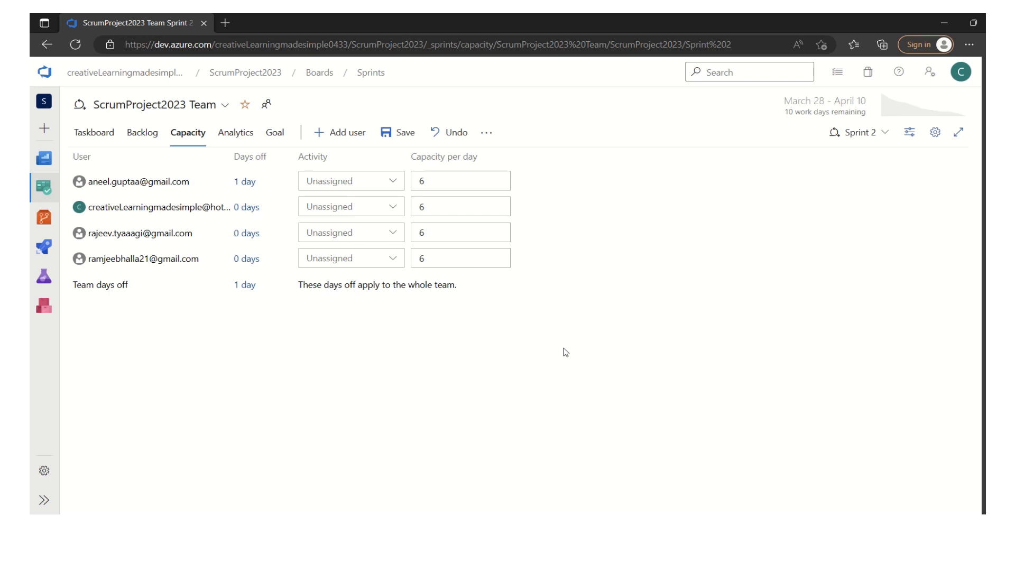
mouse_move(441, 310)
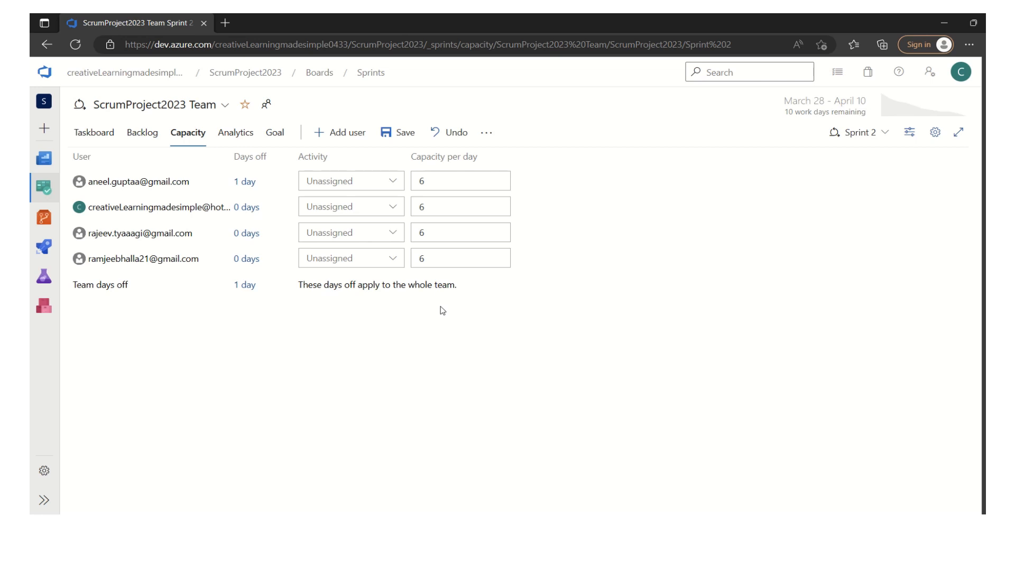
mouse_move(208, 406)
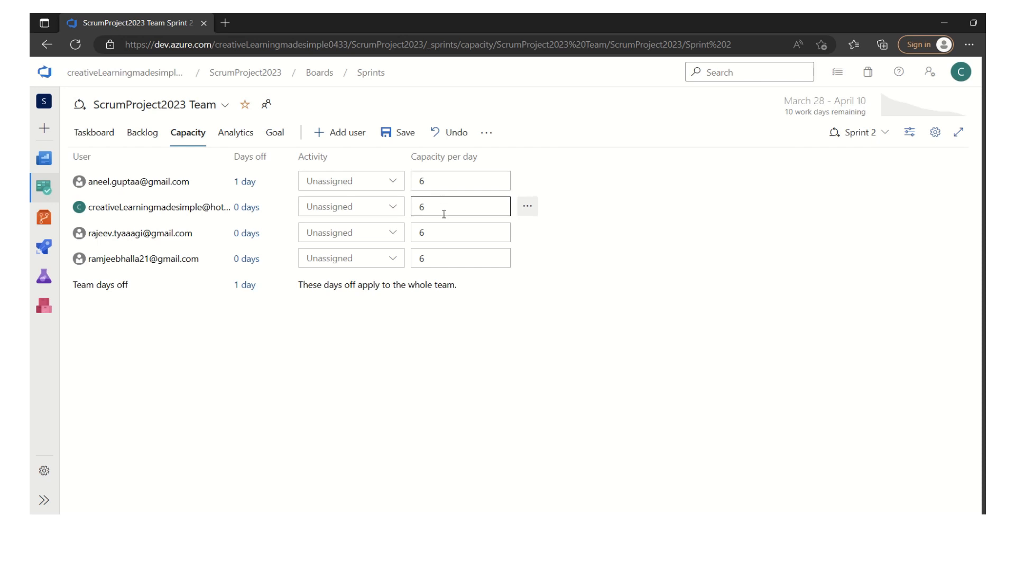
click(459, 257)
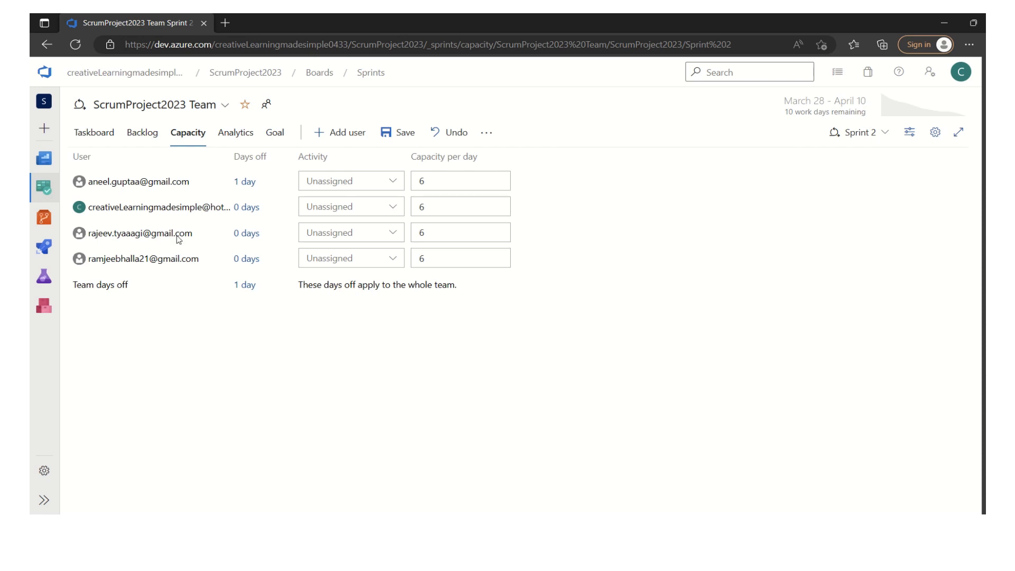
click(460, 232)
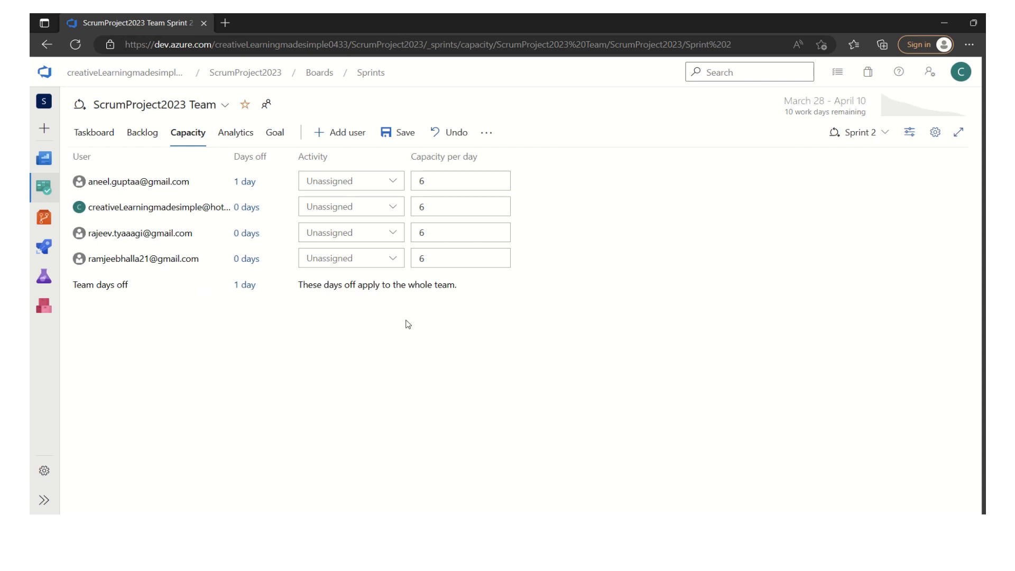
Save the capacity settings and show the Sprint 2 backlog's Analytics burndown.
click(404, 132)
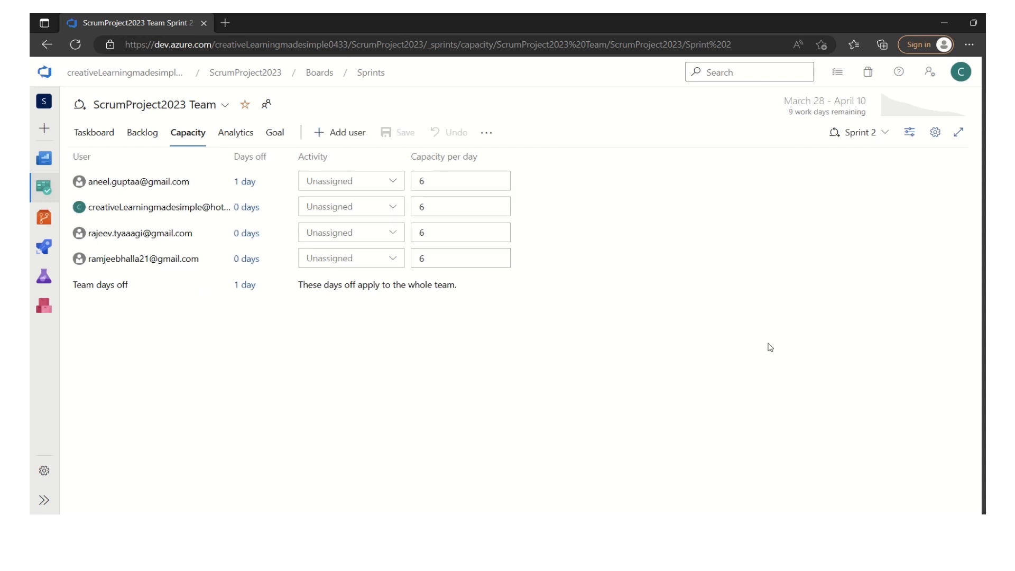
click(142, 132)
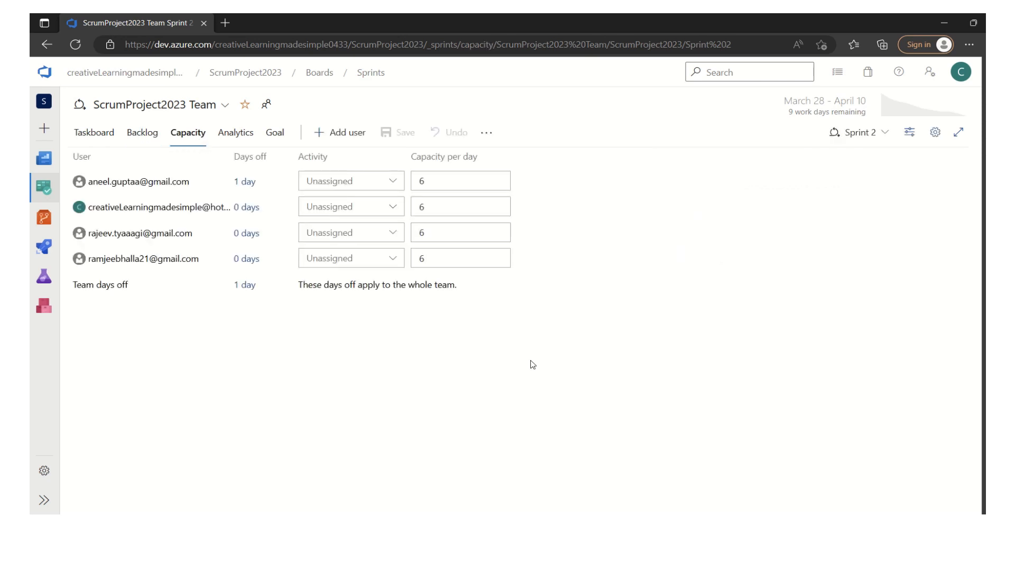
click(142, 133)
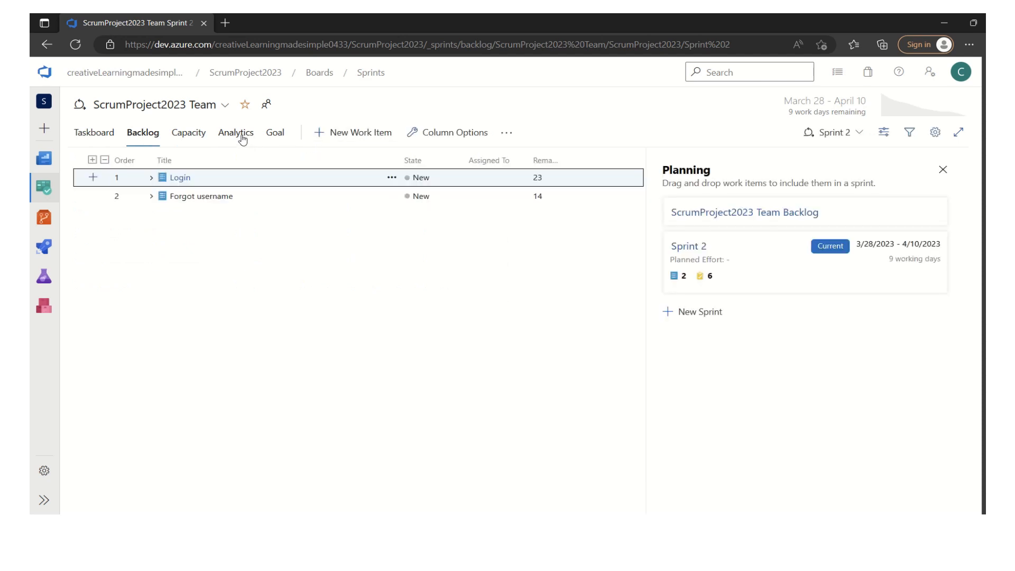
click(235, 133)
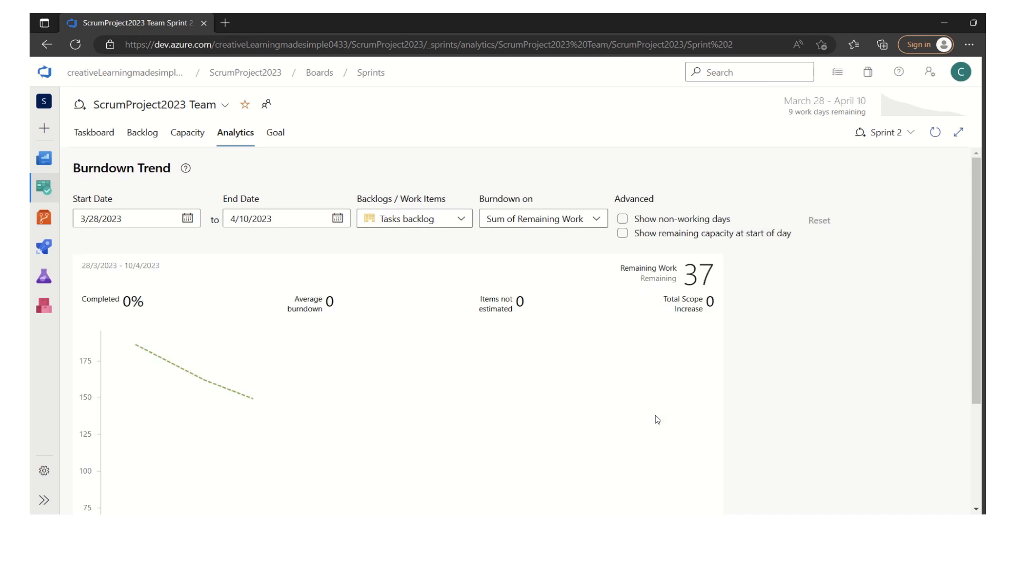
Enable 'Show remaining capacity at start of day' on the burndown, then return to Capacity.
click(622, 233)
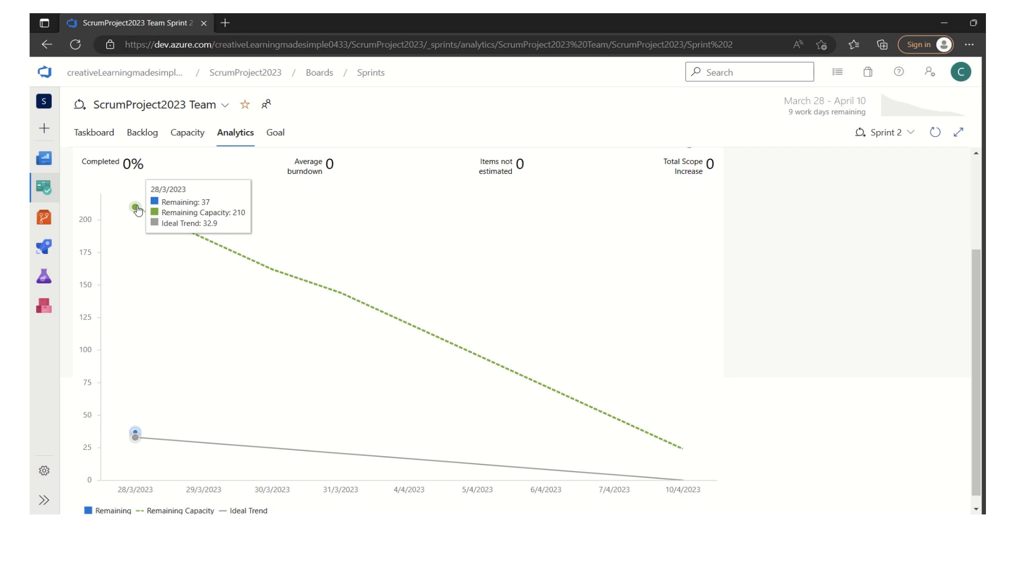
click(188, 133)
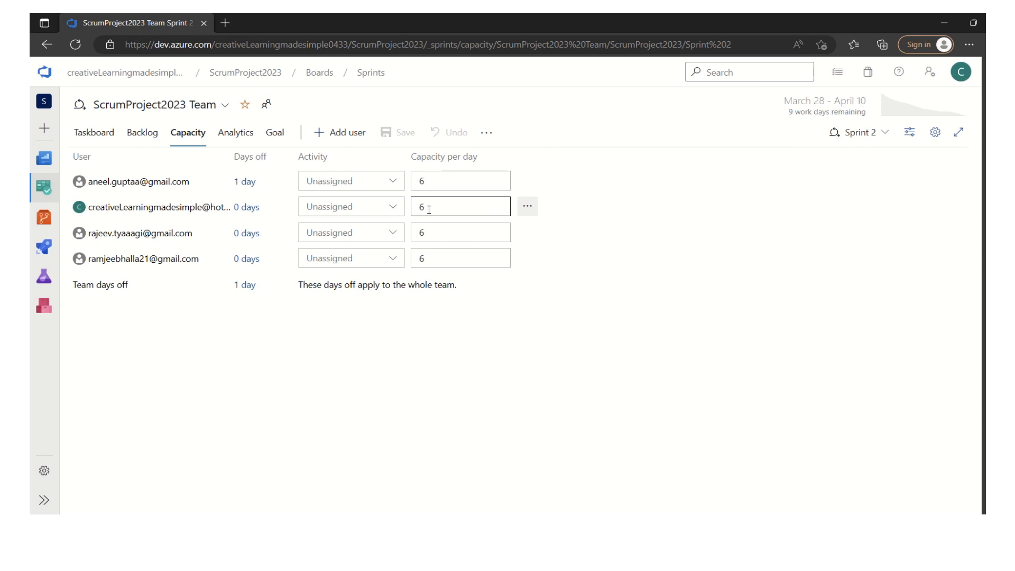
mouse_move(197, 216)
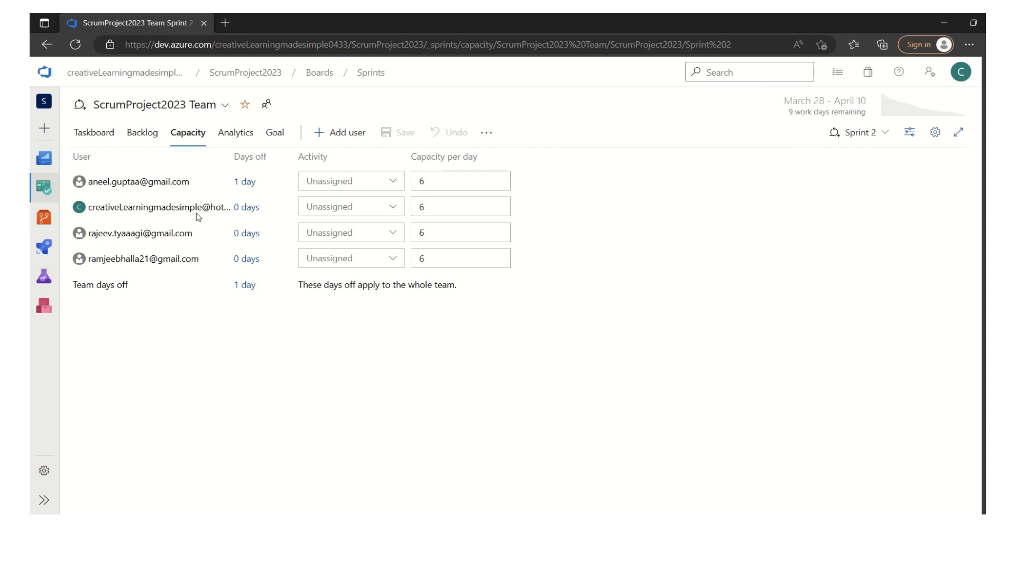
Check each member's Capacity per day field, confirming the 6-hour values.
click(460, 206)
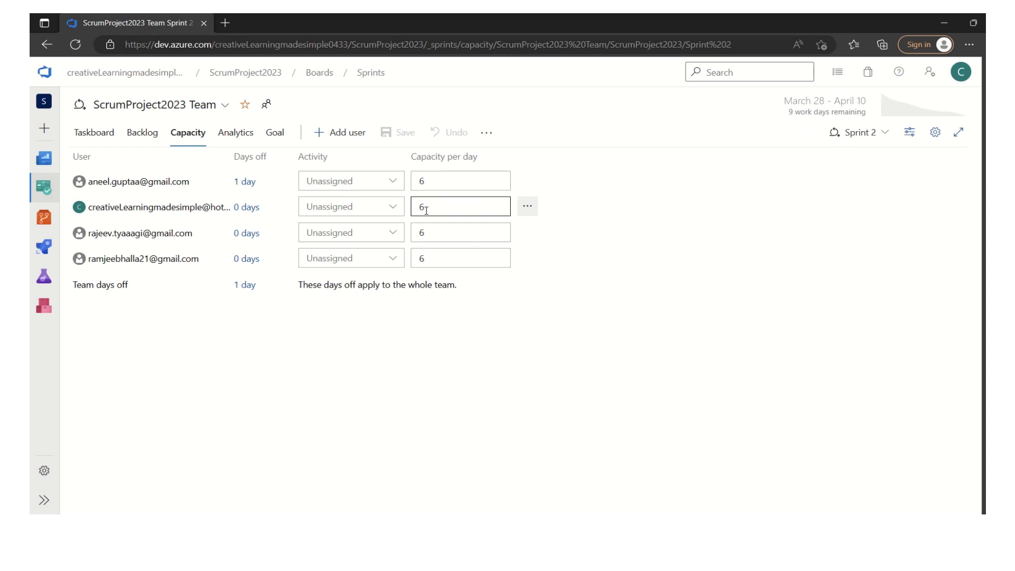
click(461, 232)
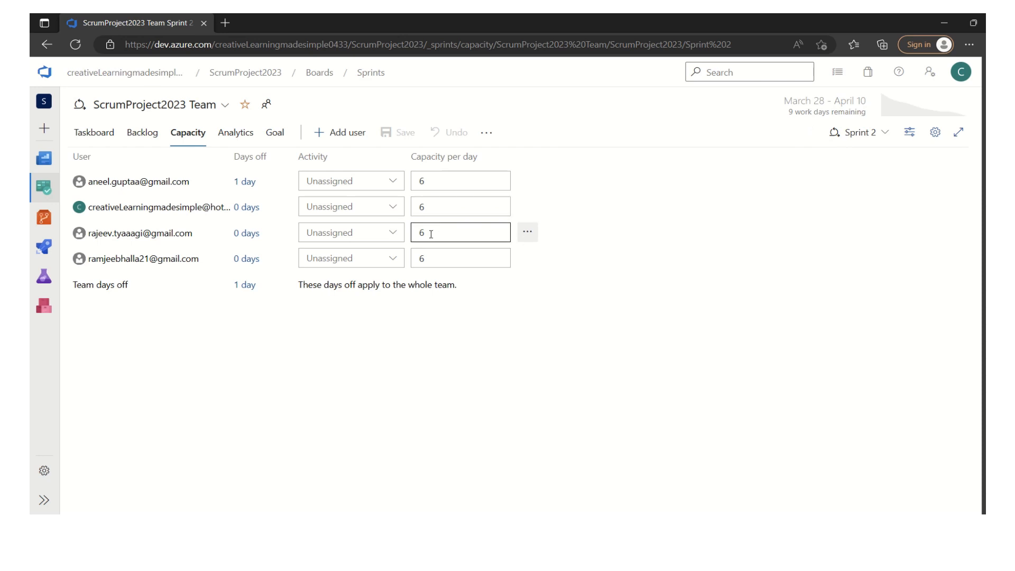
click(460, 258)
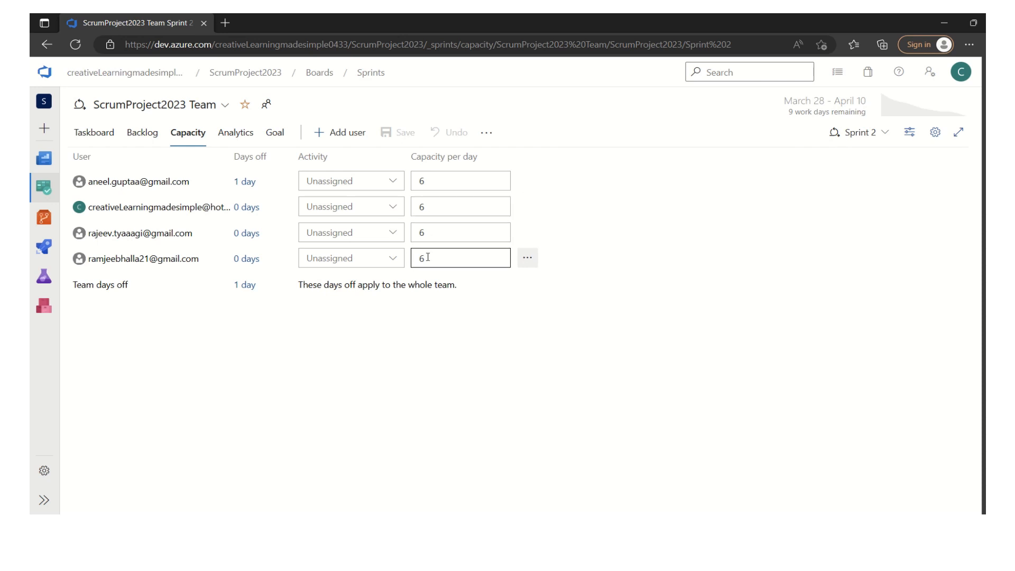
click(459, 205)
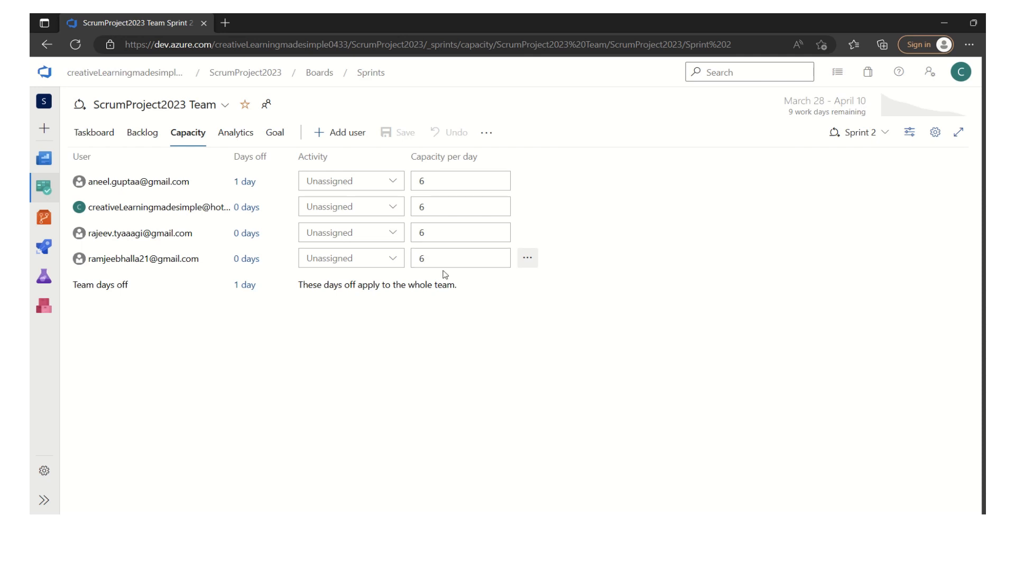
click(460, 207)
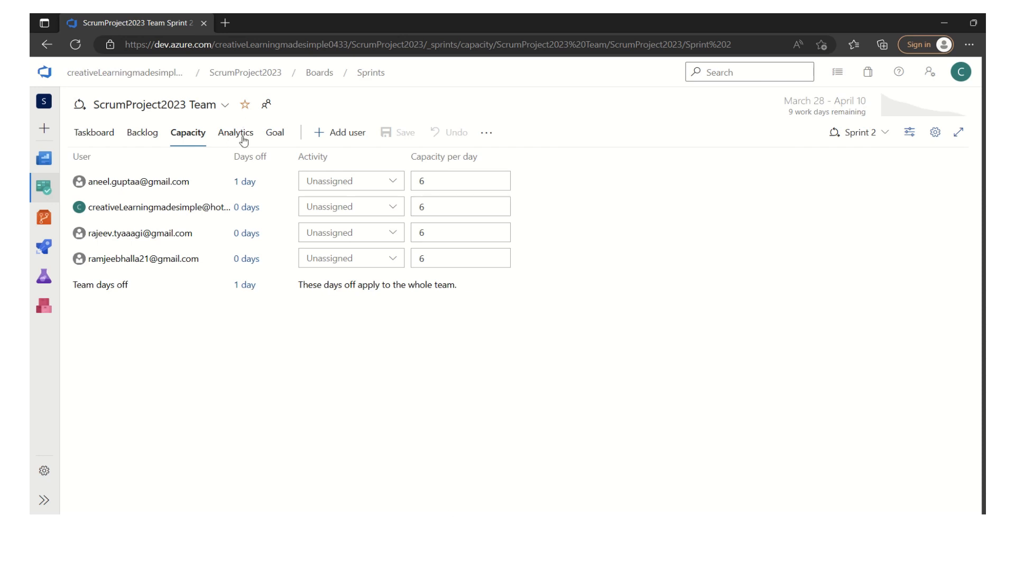
mouse_move(527, 296)
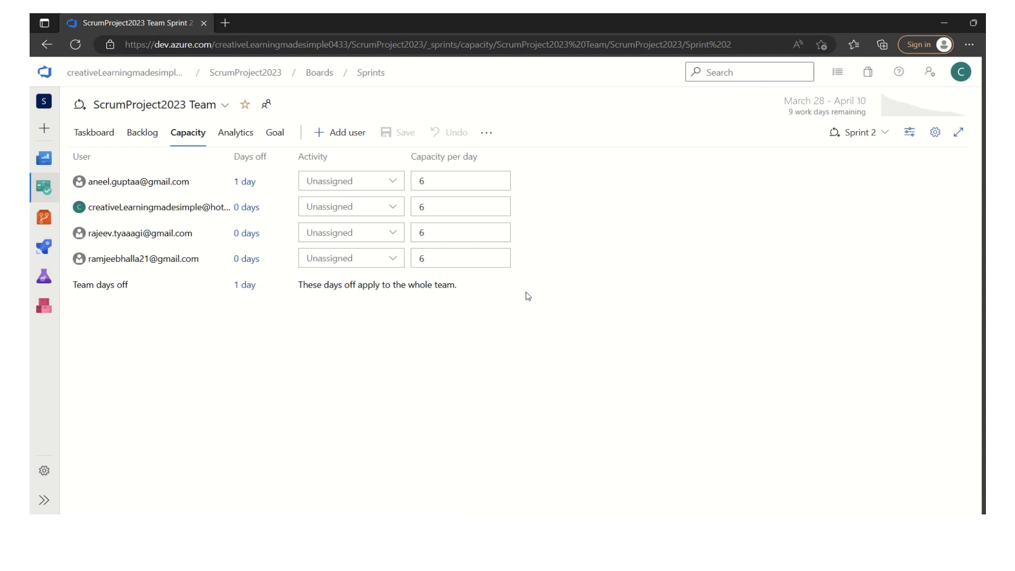
mouse_move(792, 122)
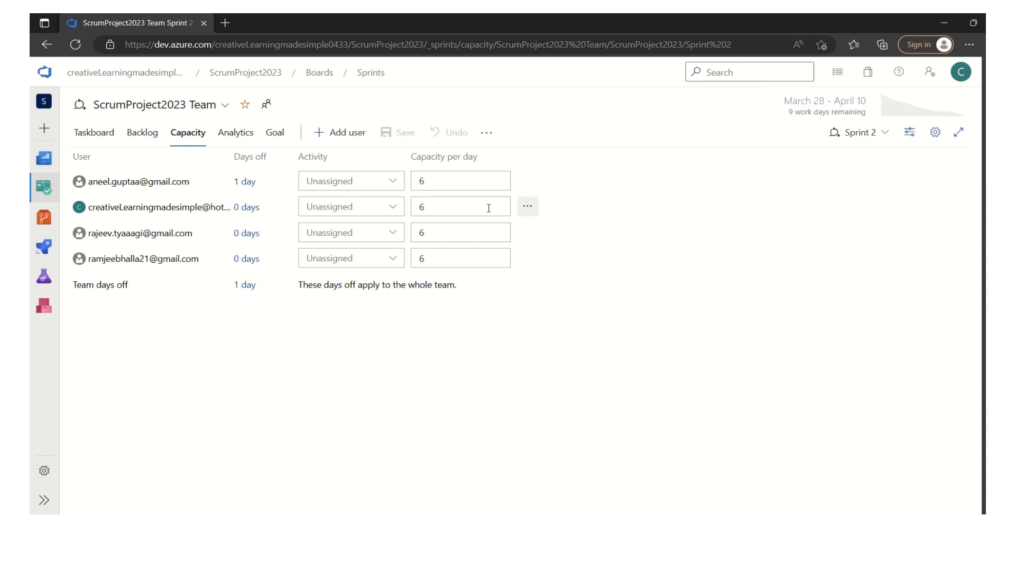
click(459, 232)
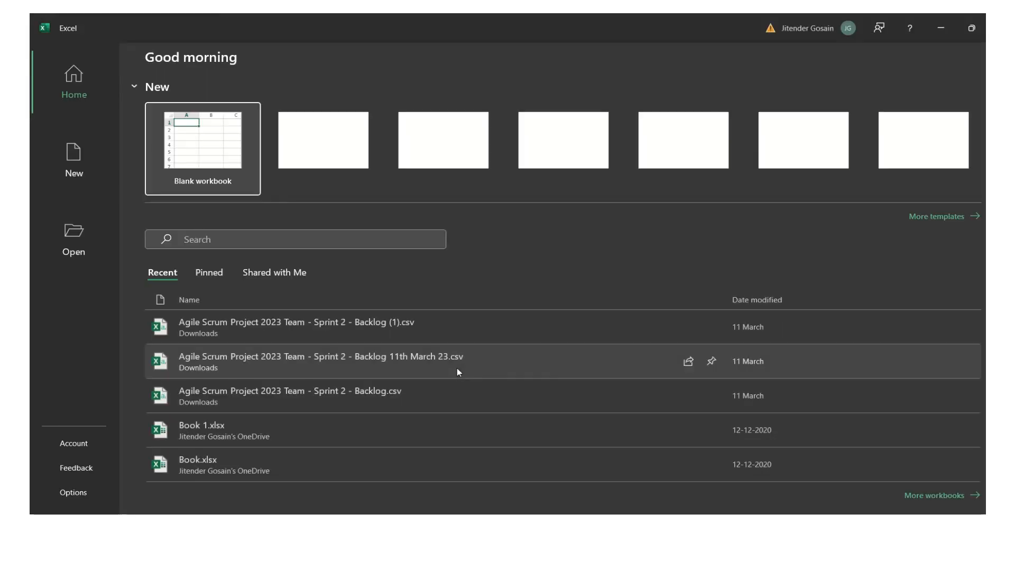
Create a blank Excel workbook and enter =54 in cell A1.
click(202, 149)
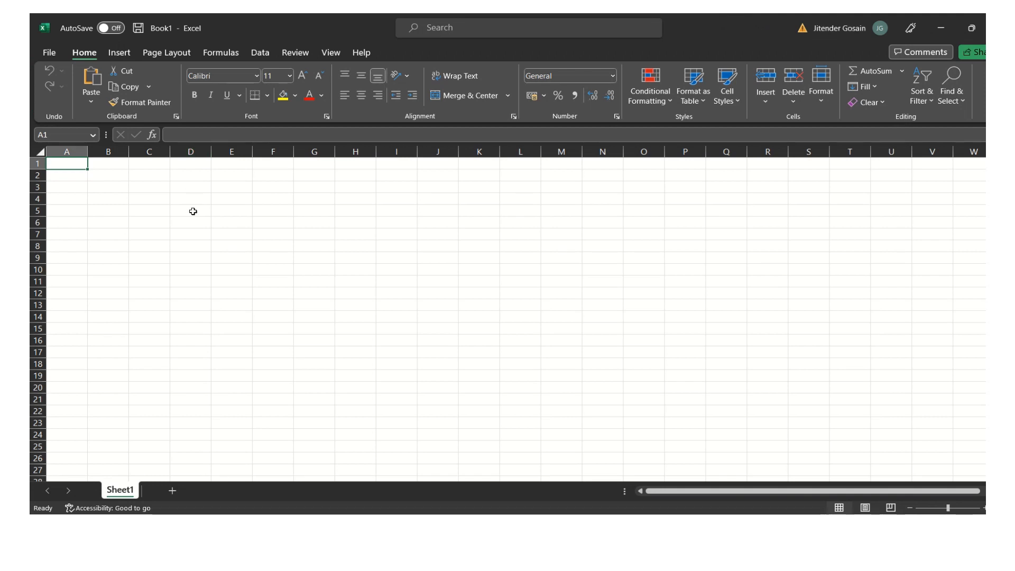
text(=54)
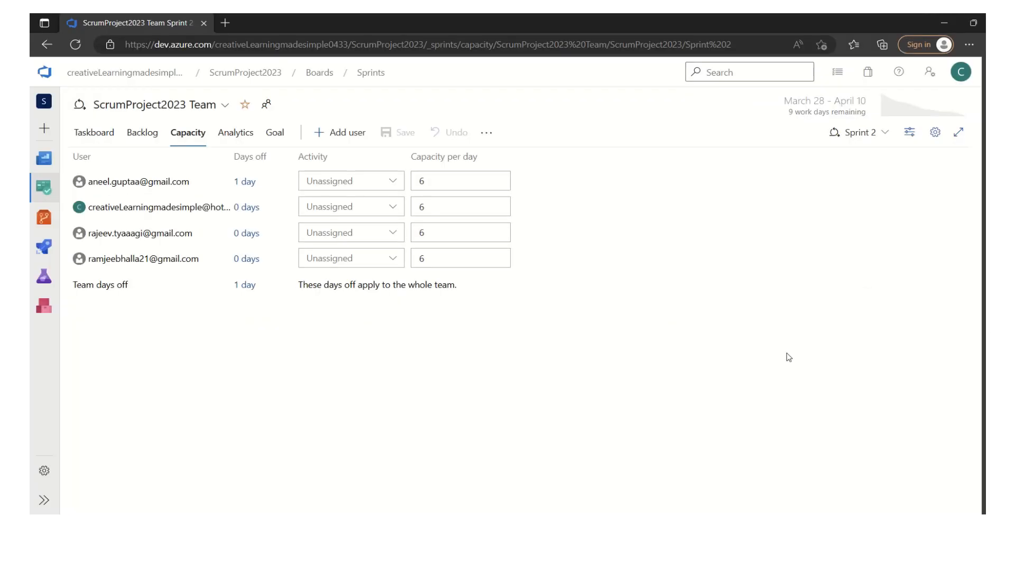
click(234, 133)
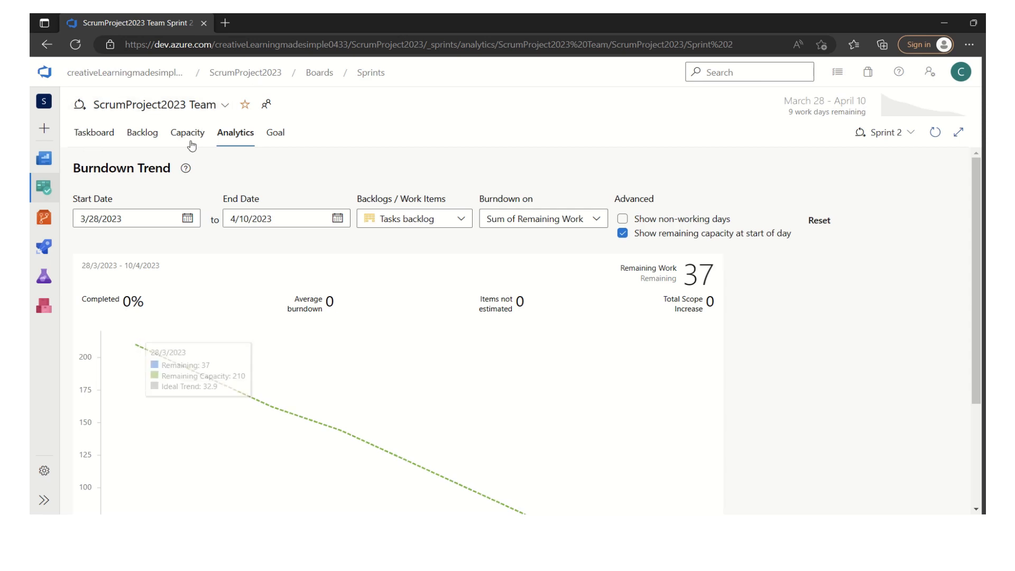
click(187, 132)
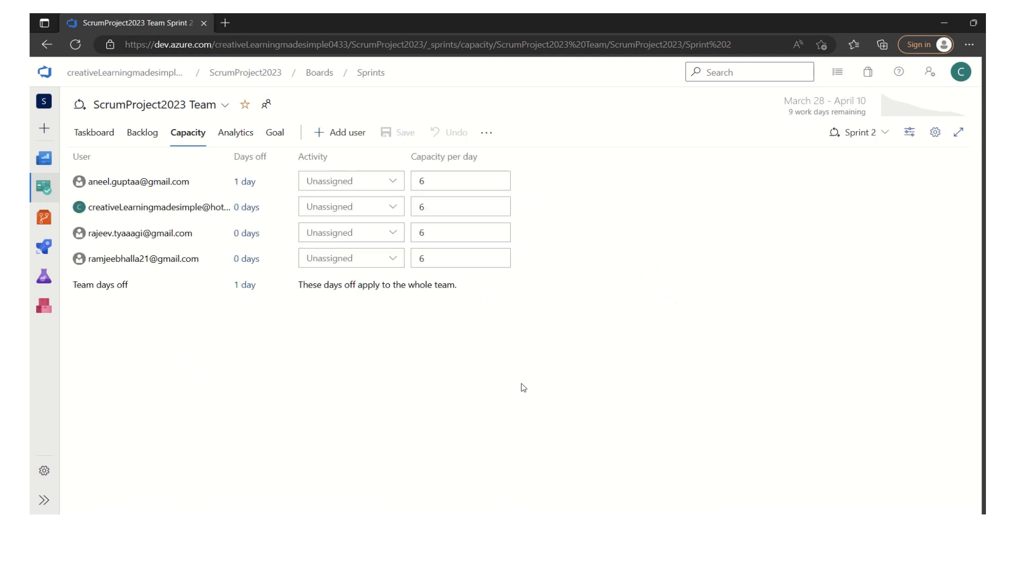